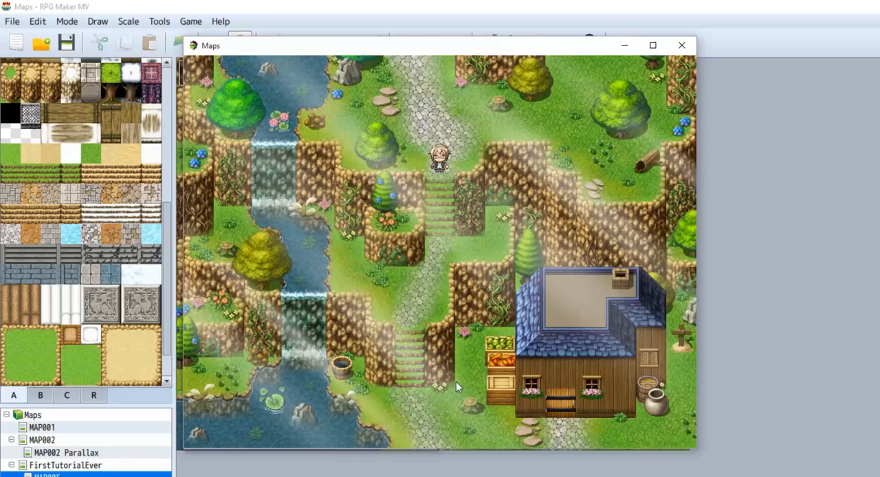
mouse_move(487, 312)
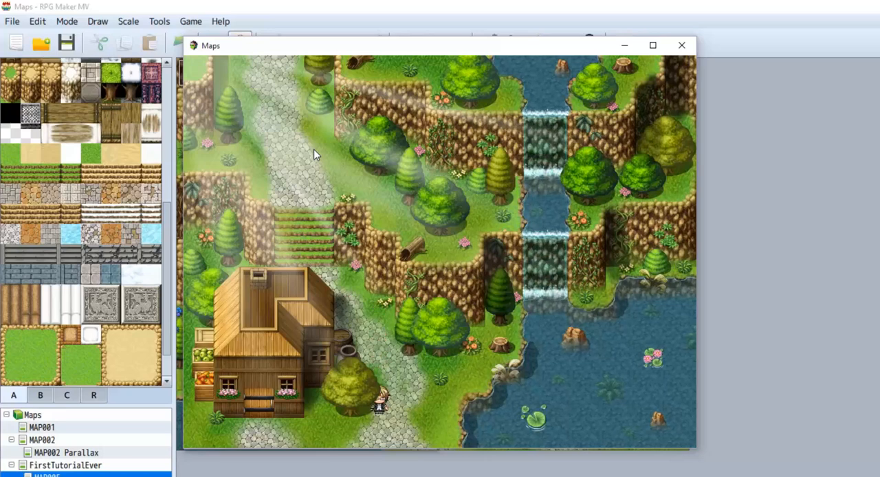
mouse_move(158, 131)
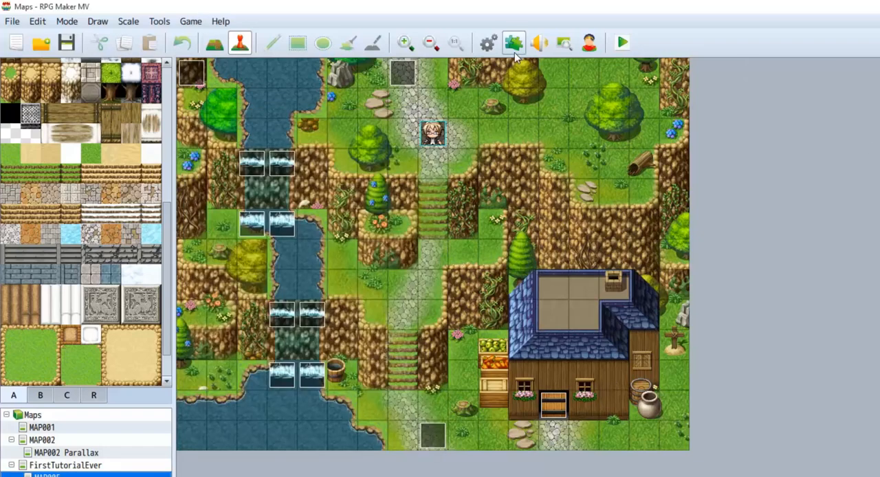
Review the TDDP_BindPicturesToMap and Foreground entries in the Plugin Manager list
click(513, 43)
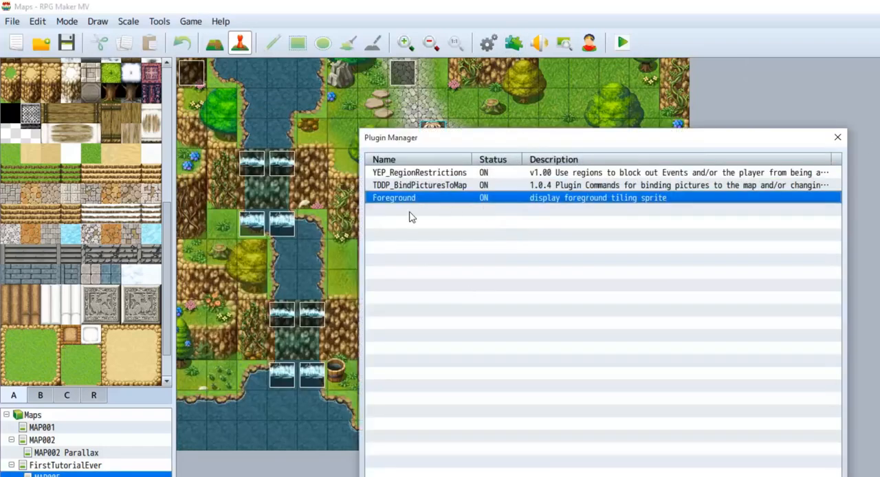
mouse_move(438, 213)
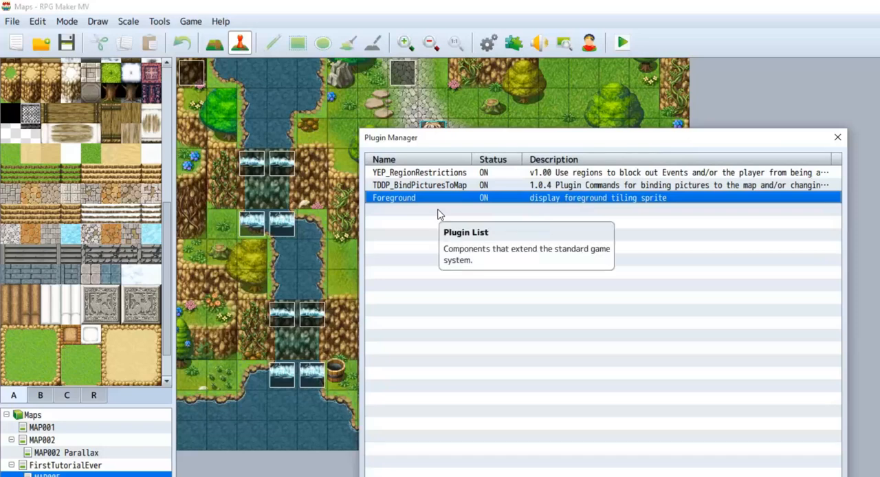
click(419, 185)
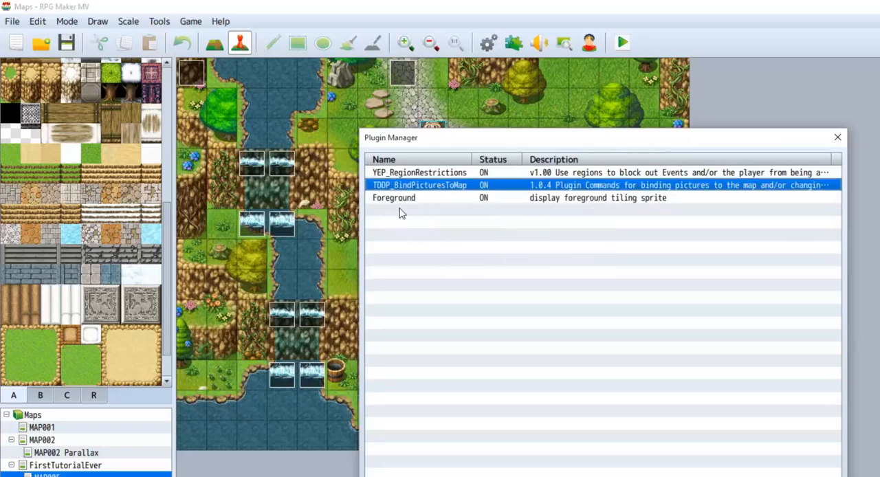
click(394, 197)
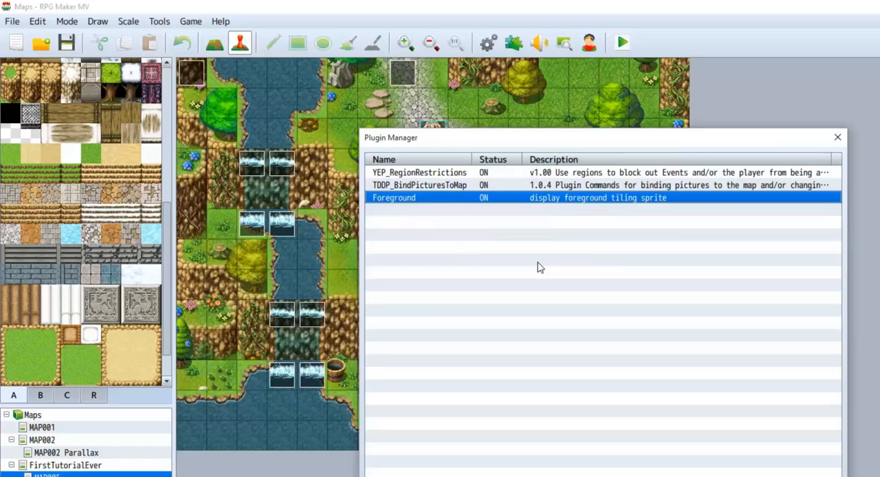
mouse_move(403, 202)
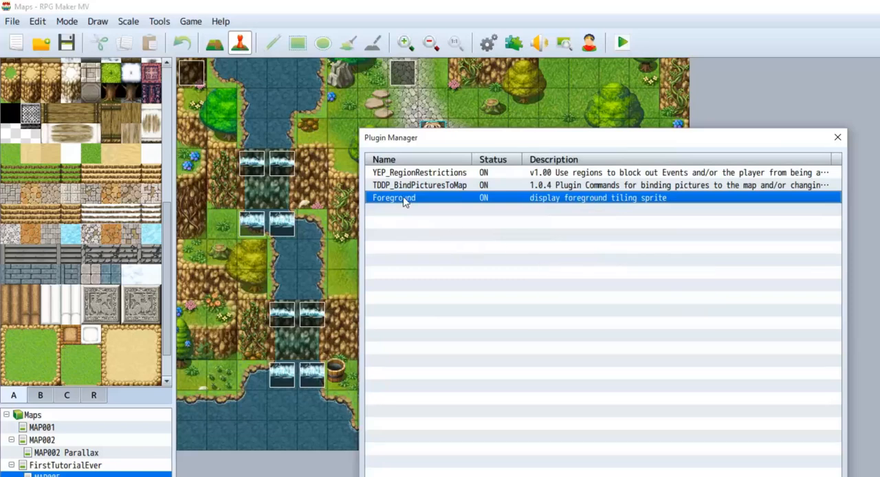
mouse_move(519, 231)
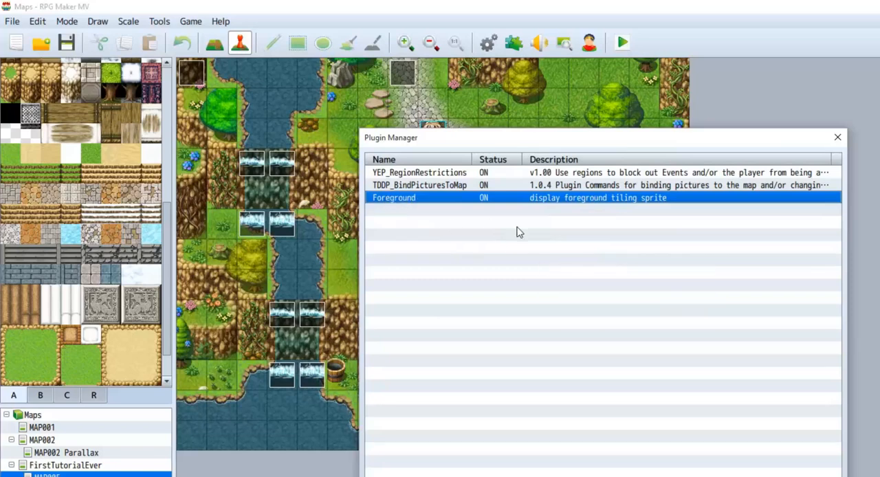
mouse_move(460, 234)
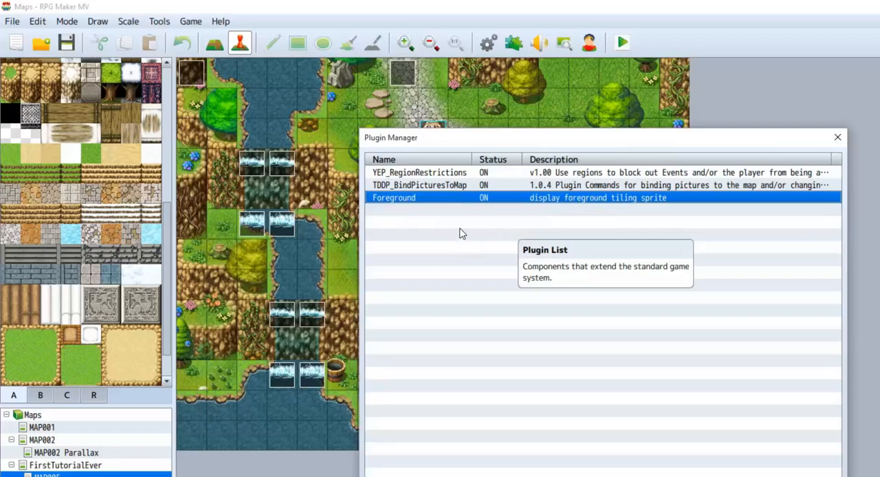
mouse_move(411, 211)
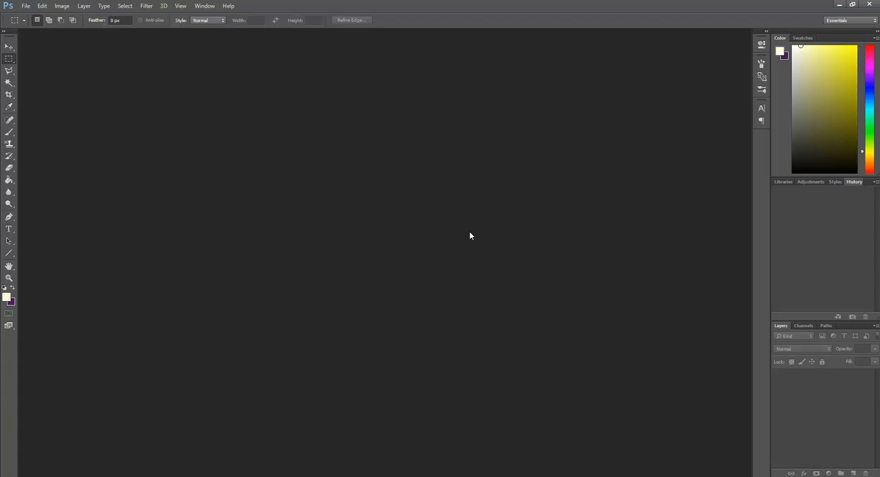
mouse_move(343, 236)
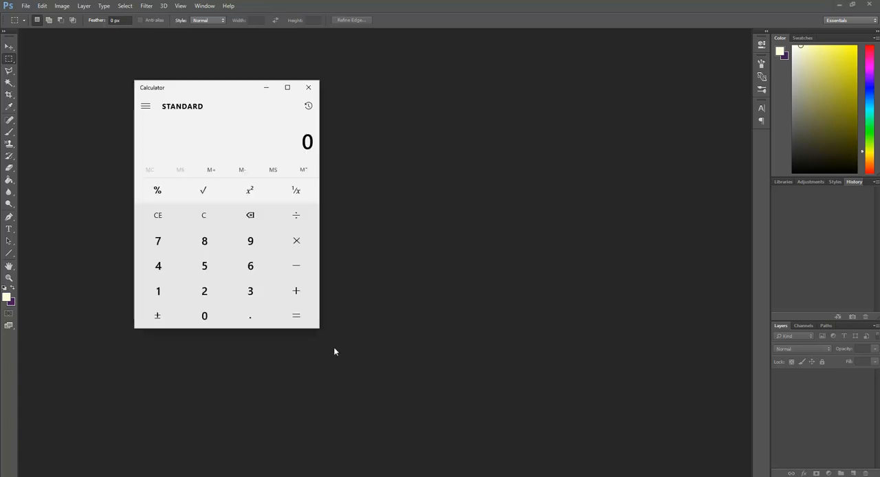
Bring up the Windows Calculator over the Photoshop workspace
click(308, 87)
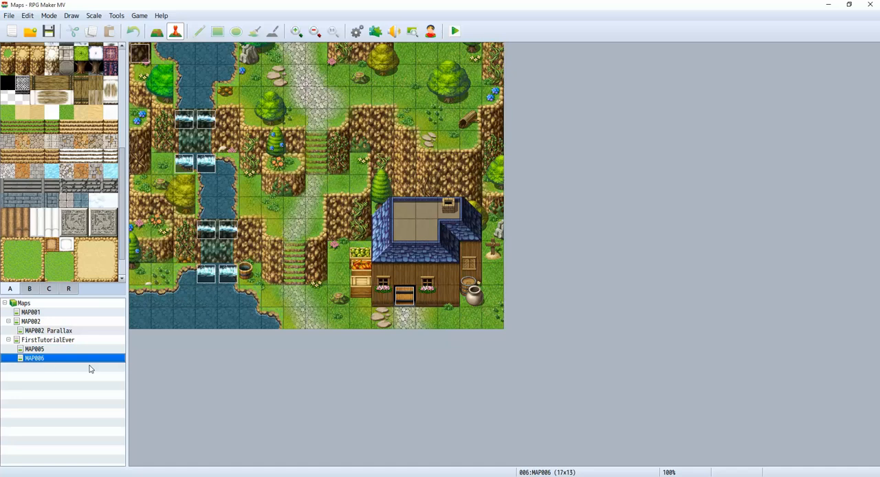
mouse_move(405, 390)
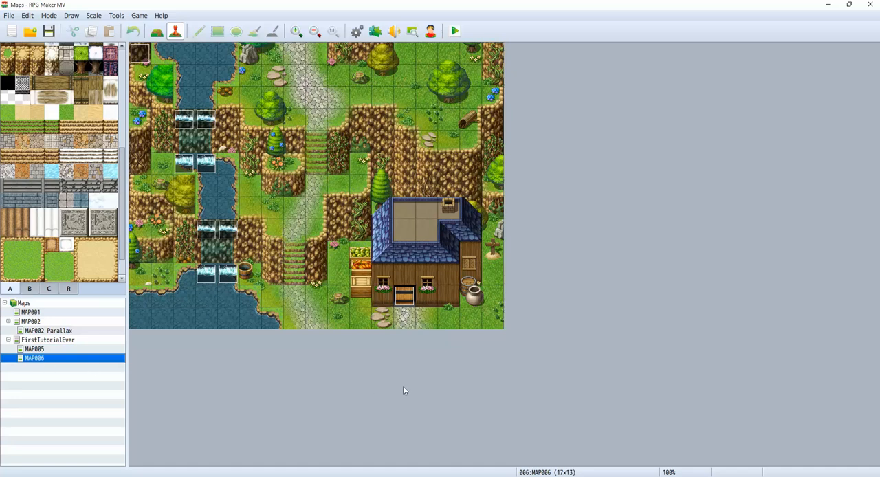
mouse_move(157, 367)
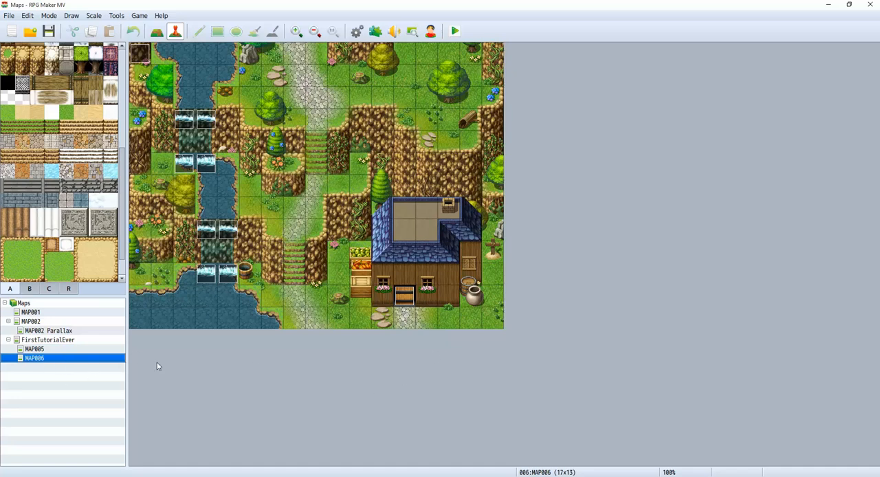
Show MAP006's Map Properties with its 17×13 size and empty note
double_click(34, 357)
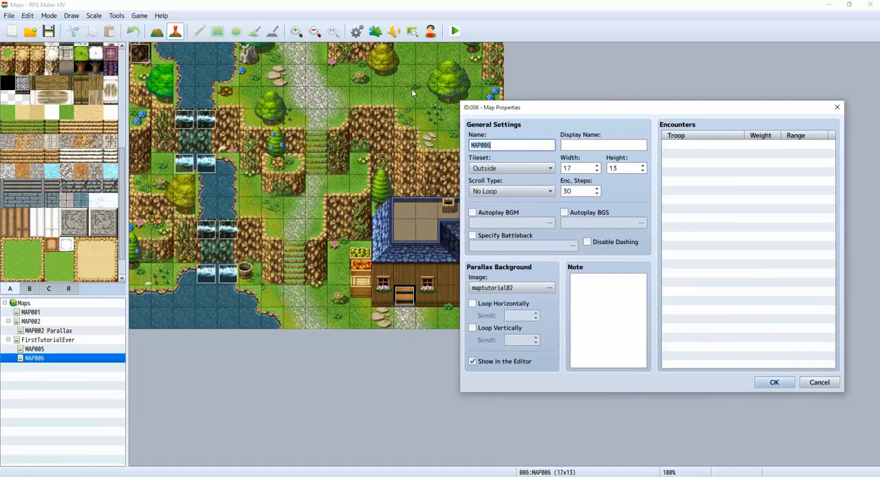
mouse_move(525, 129)
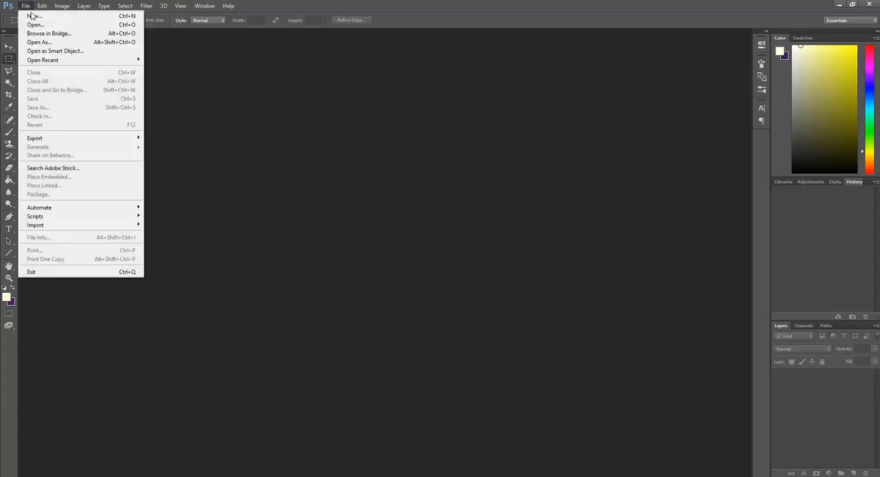
Create a new transparent document 816 pixels wide by 624 pixels high
click(34, 16)
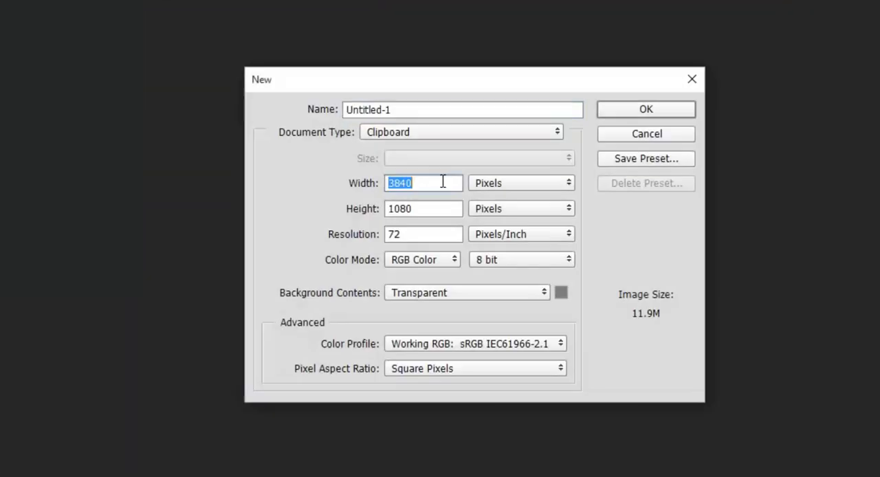
text(816)
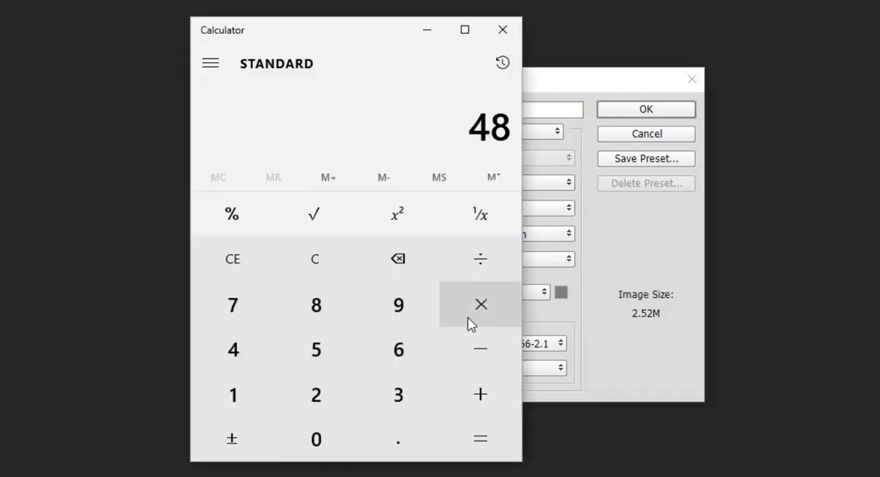
click(480, 303)
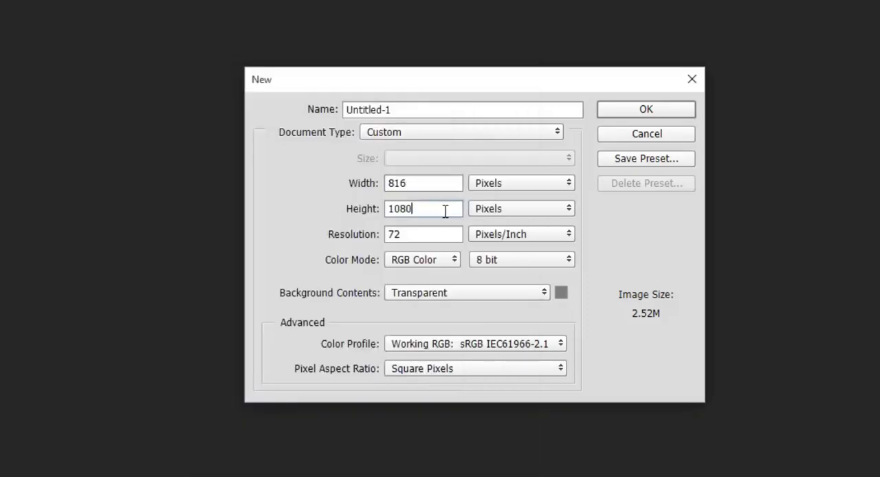
text(626)
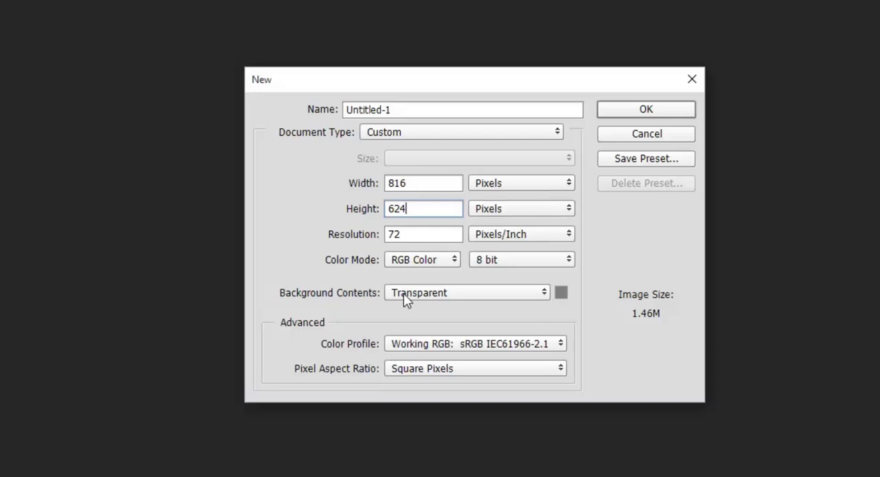
mouse_move(672, 111)
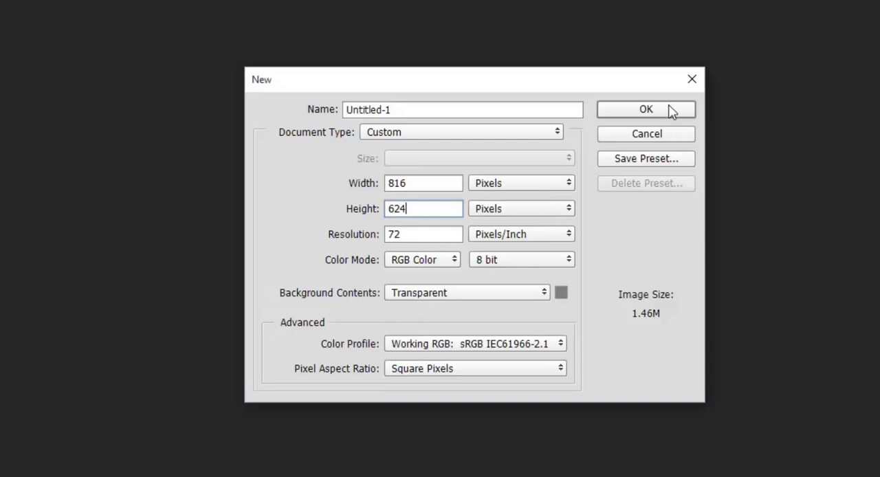
click(644, 109)
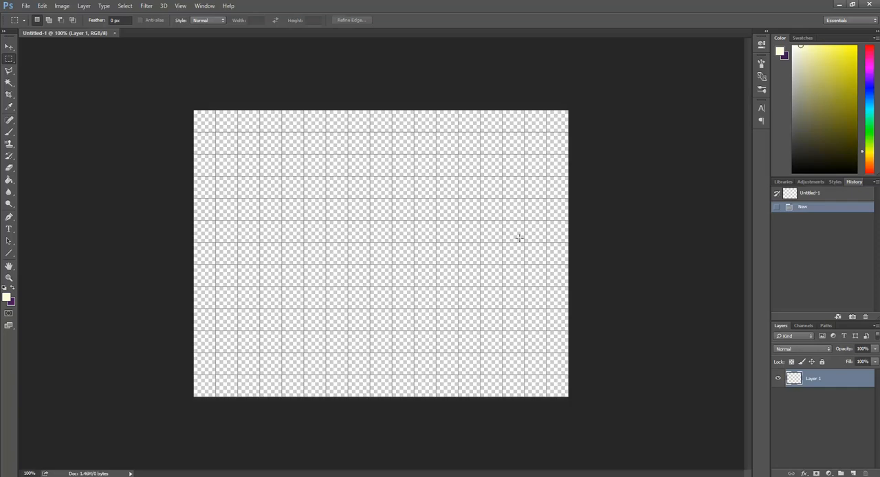
mouse_move(498, 307)
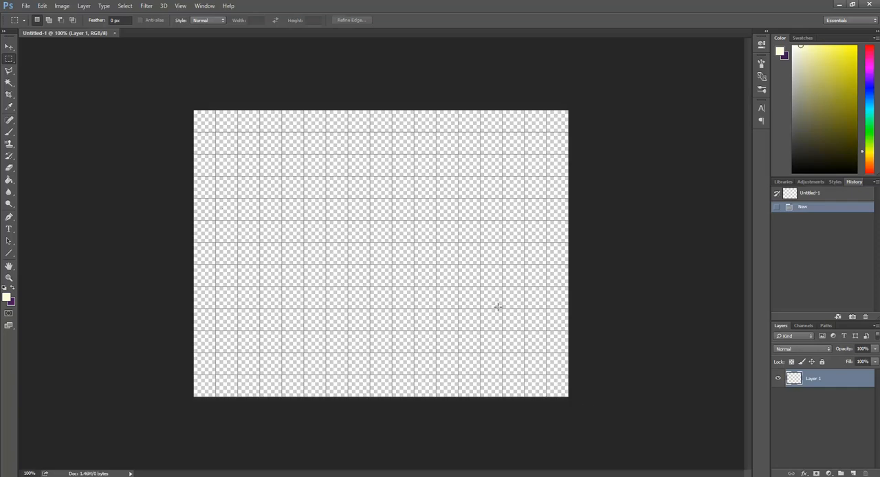
mouse_move(288, 338)
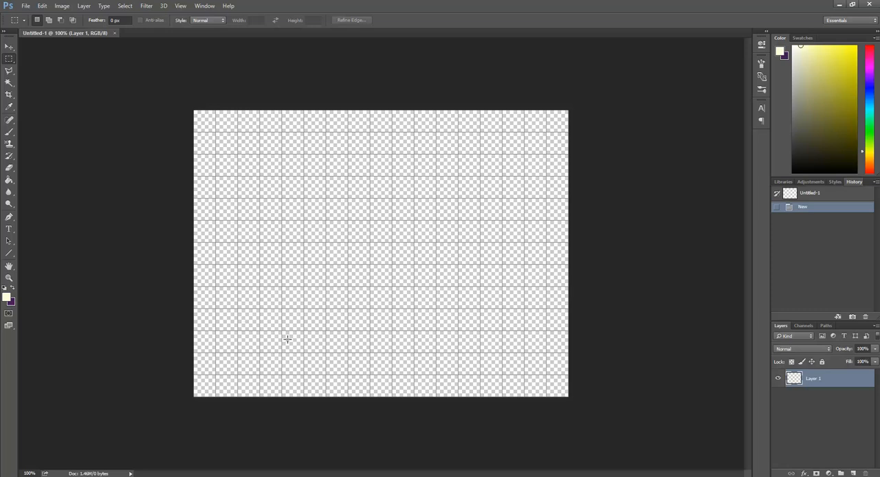
mouse_move(437, 357)
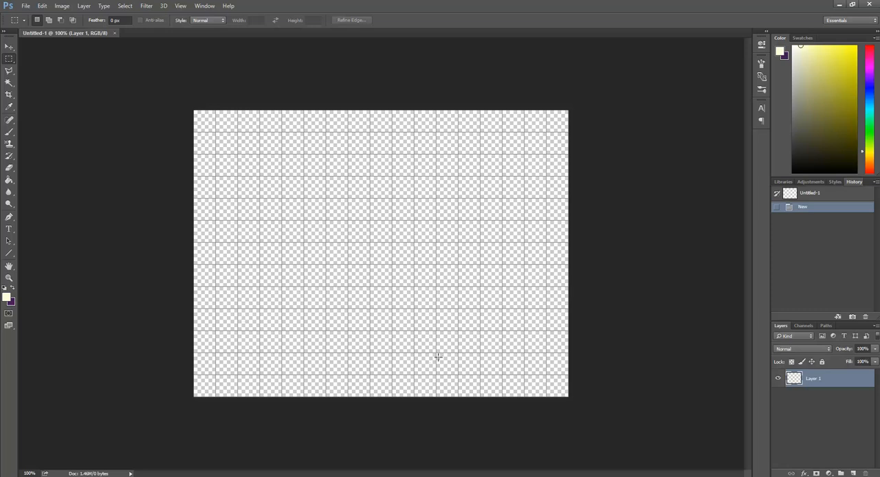
mouse_move(140, 310)
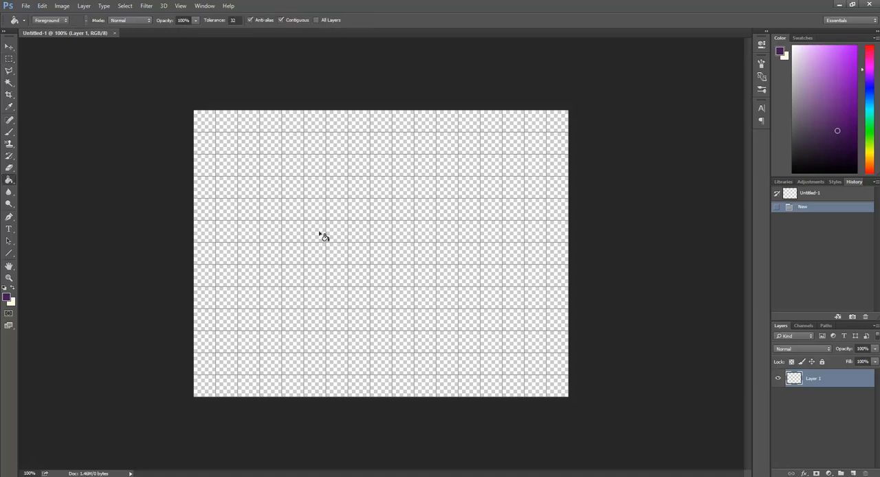
Fill Layer 1 with dark purple using the Paint Bucket
click(347, 248)
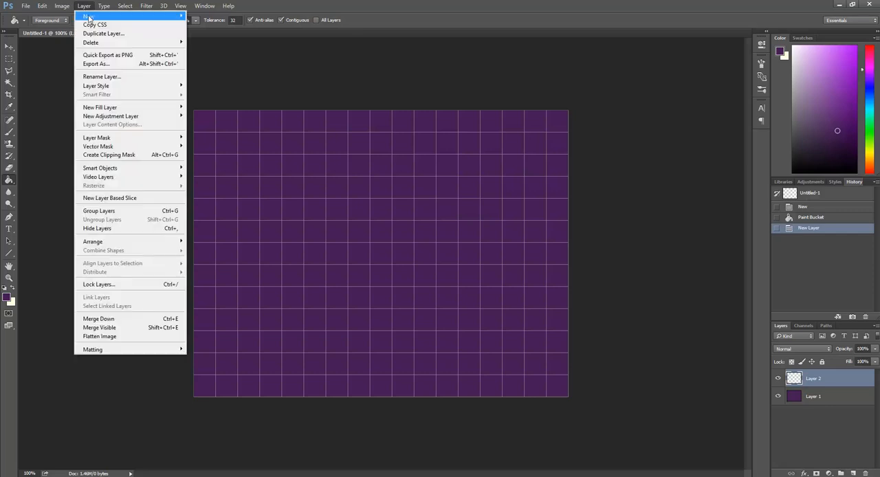
mouse_move(88, 16)
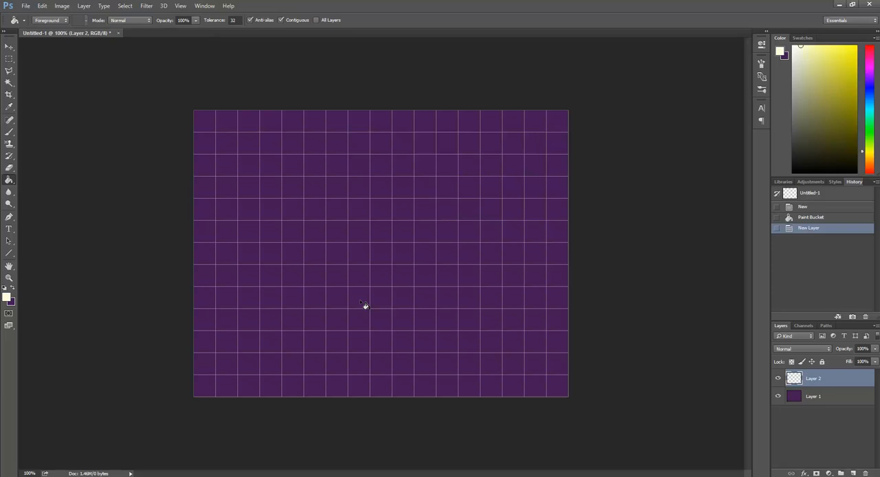
Set the foreground colour to pale cream #feffdc
click(10, 297)
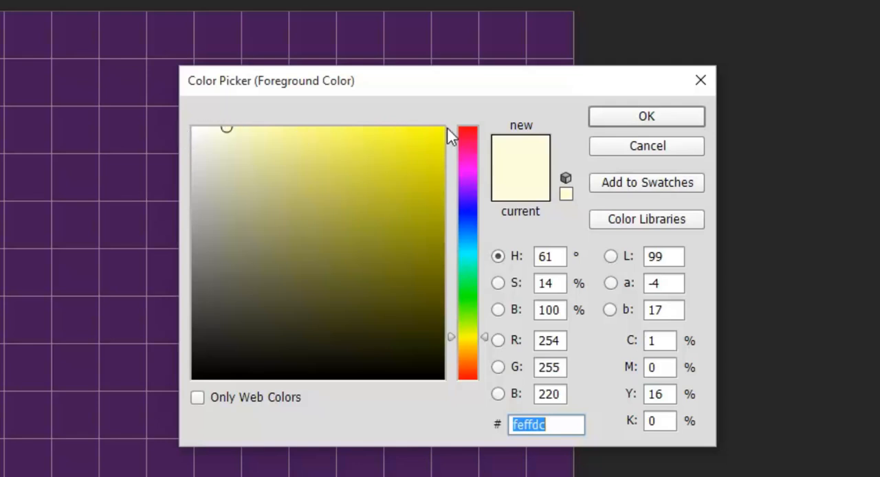
mouse_move(458, 115)
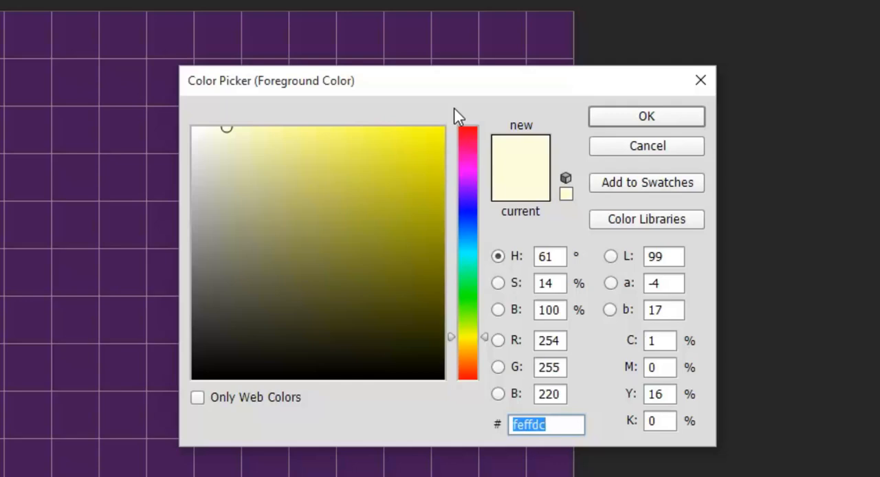
click(528, 424)
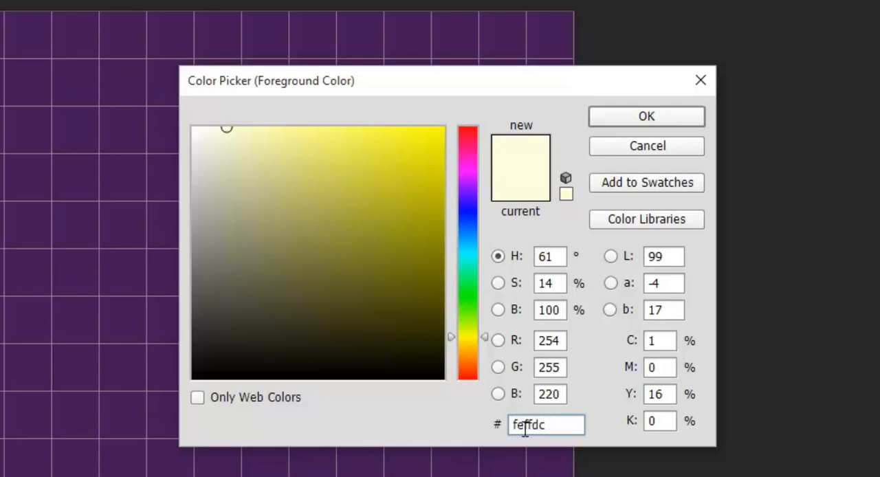
click(645, 116)
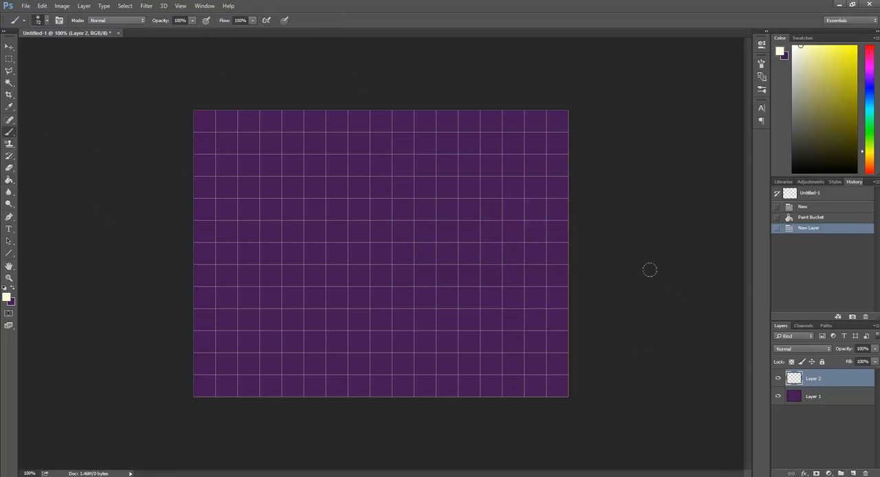
mouse_move(407, 262)
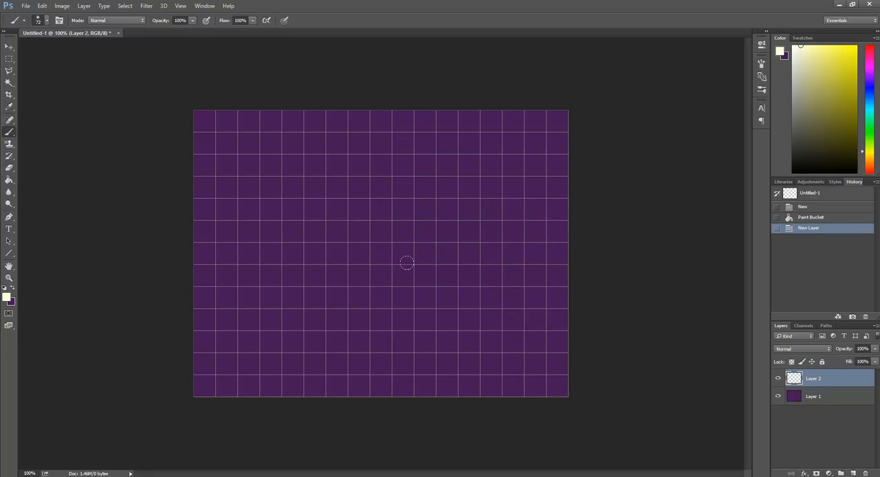
mouse_move(38, 29)
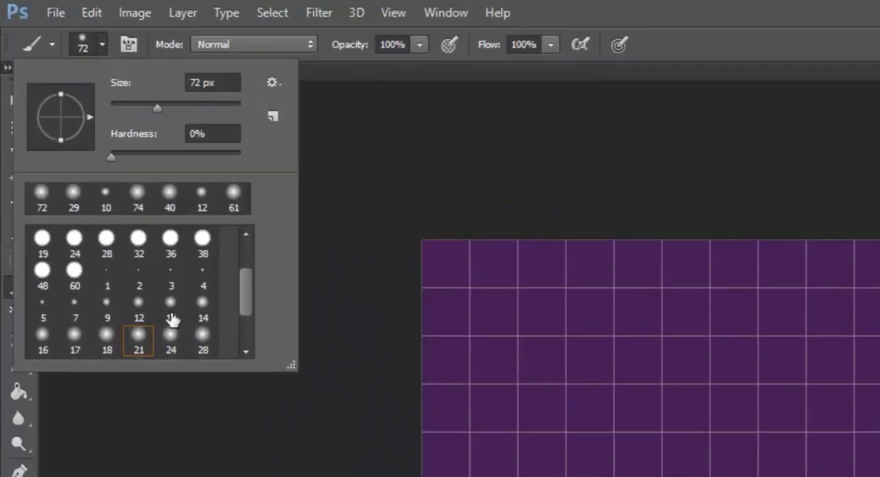
mouse_move(218, 140)
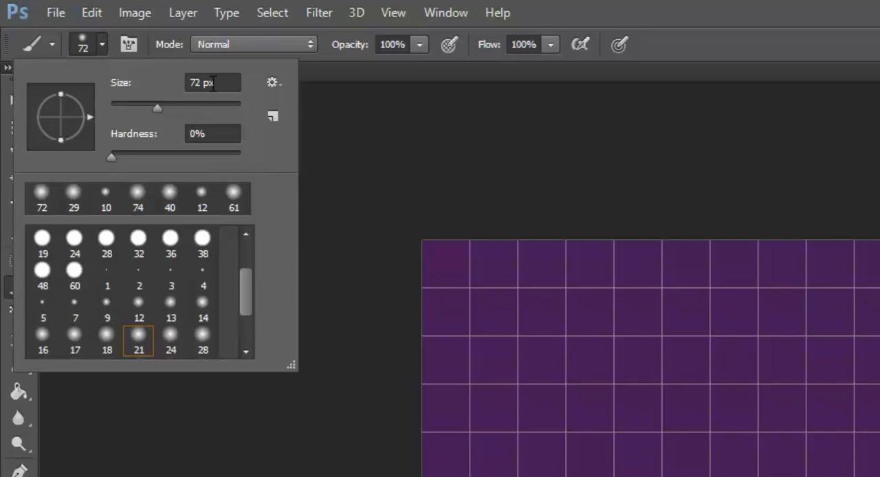
mouse_move(171, 127)
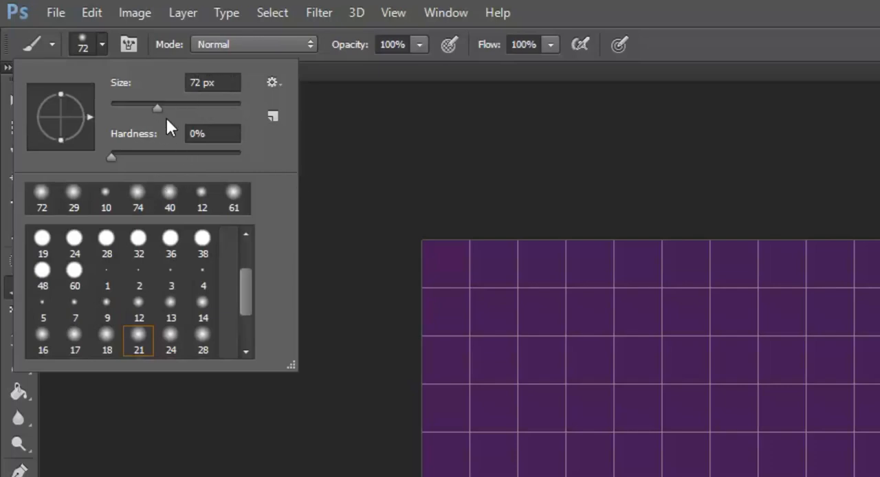
mouse_move(834, 58)
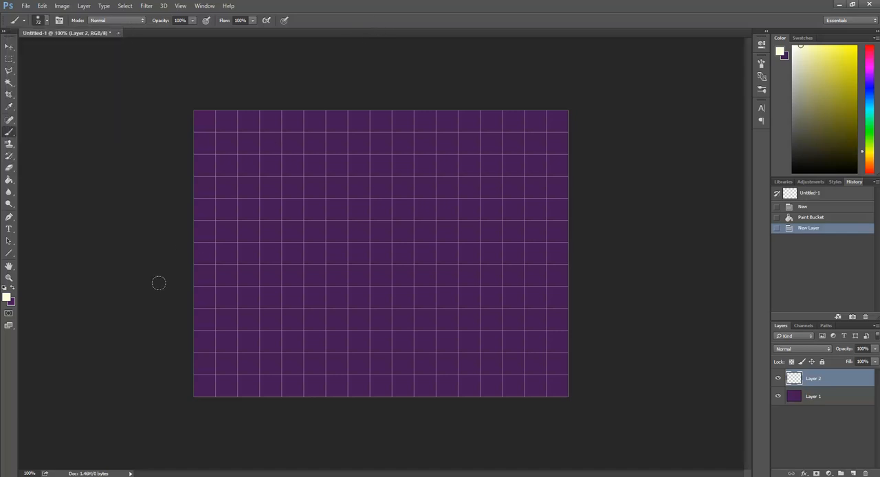
mouse_move(455, 144)
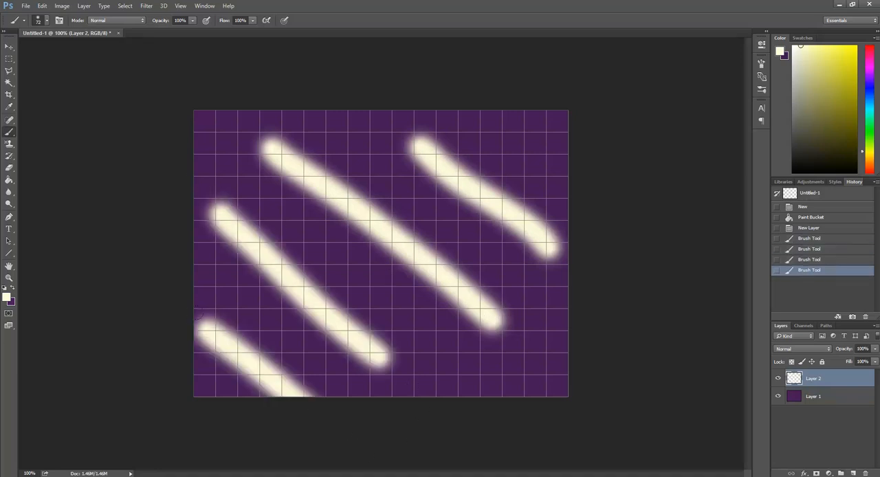
mouse_move(630, 169)
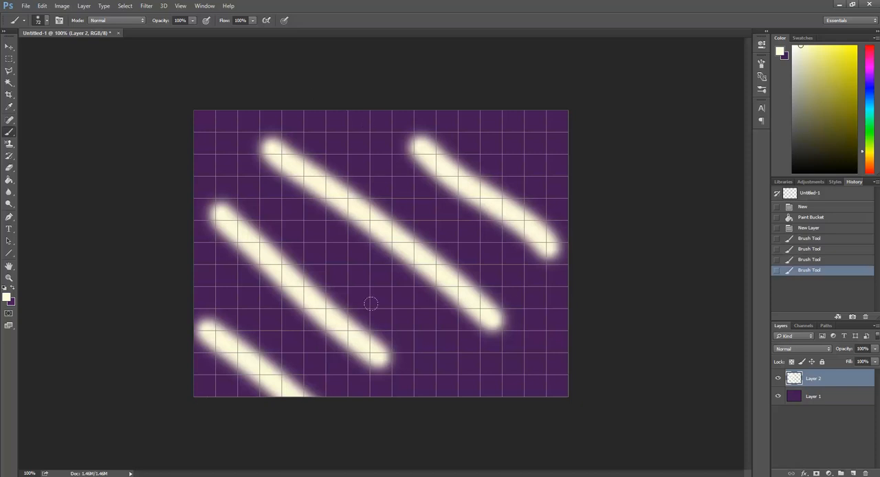
mouse_move(208, 156)
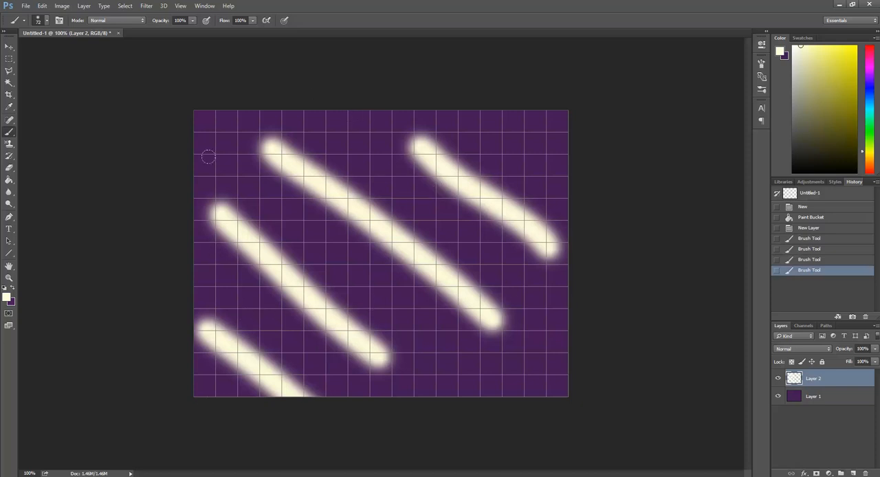
mouse_move(246, 107)
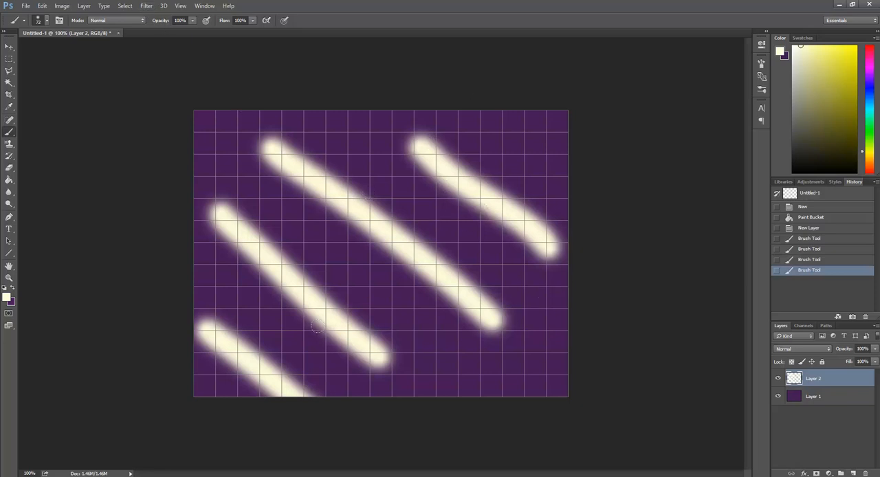
Hide the grid overlay via View > Show > Grid
click(180, 6)
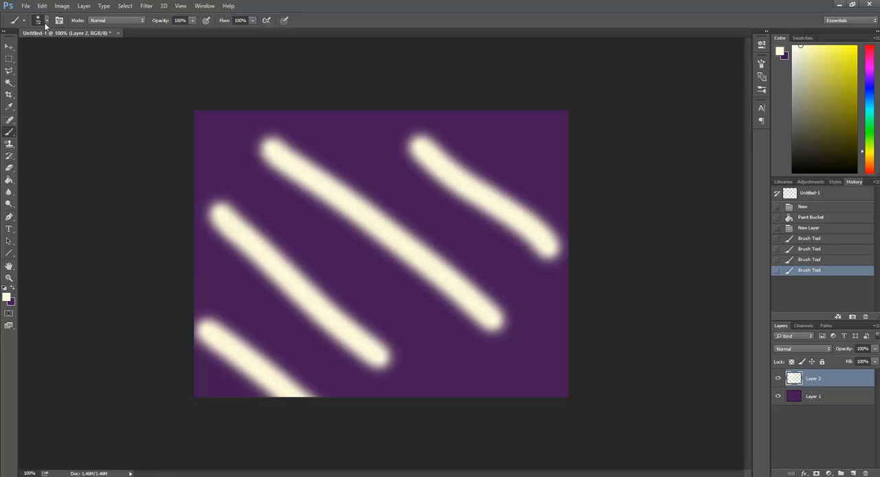
Paint 44 px medium cream streaks, then 17 px fine diagonal lines between the thick beams
click(59, 20)
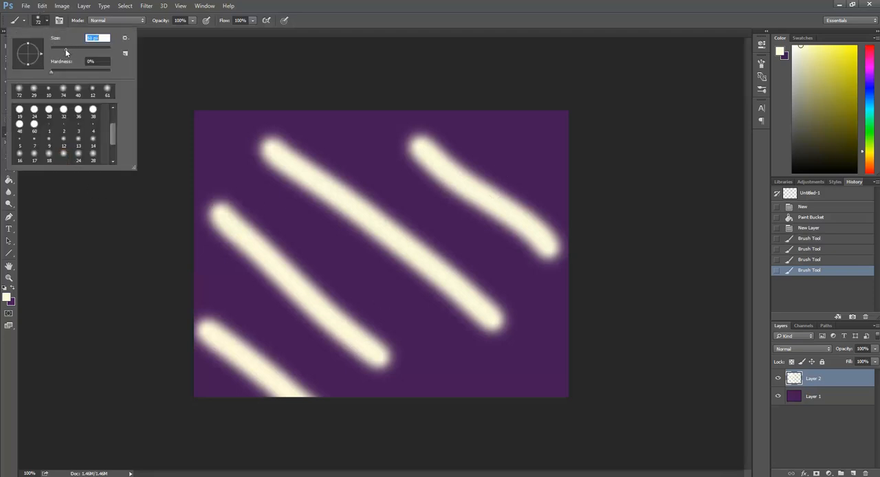
click(408, 19)
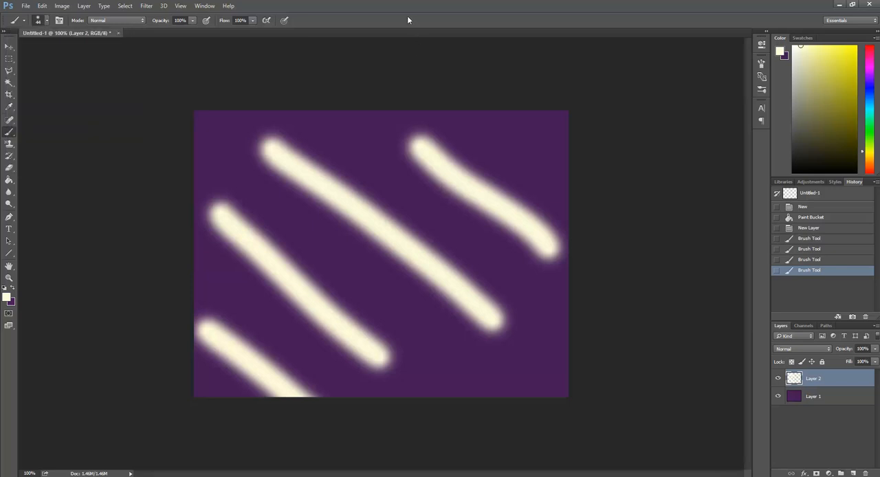
drag(302, 120, 447, 206)
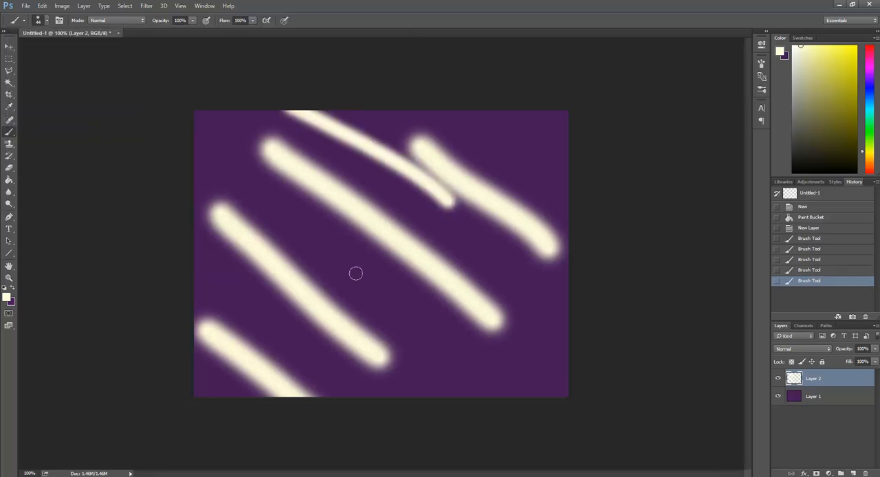
drag(337, 261, 459, 385)
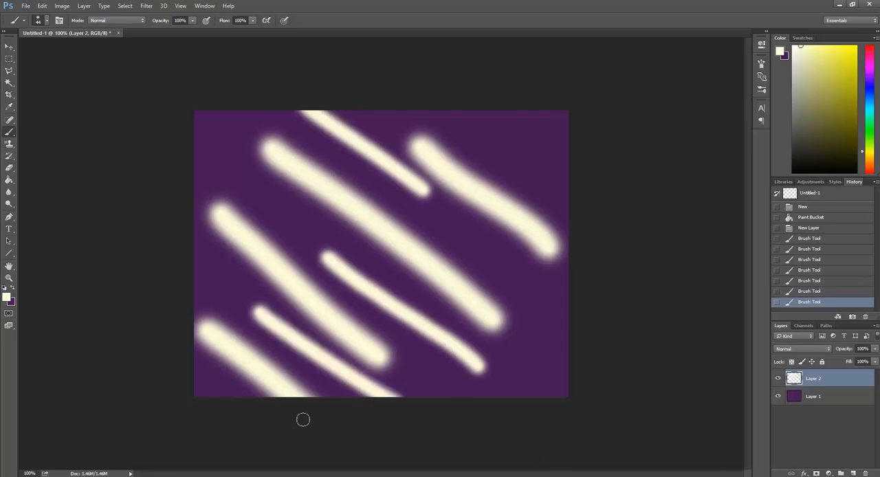
click(45, 20)
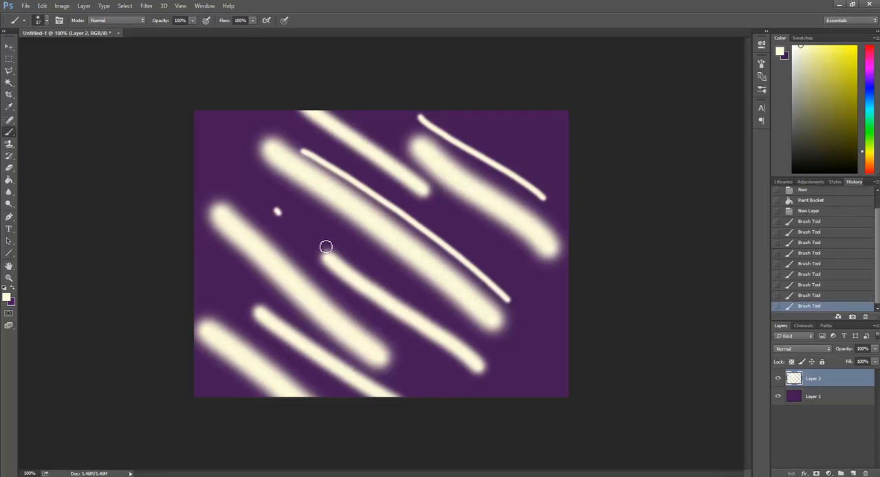
drag(278, 212, 421, 337)
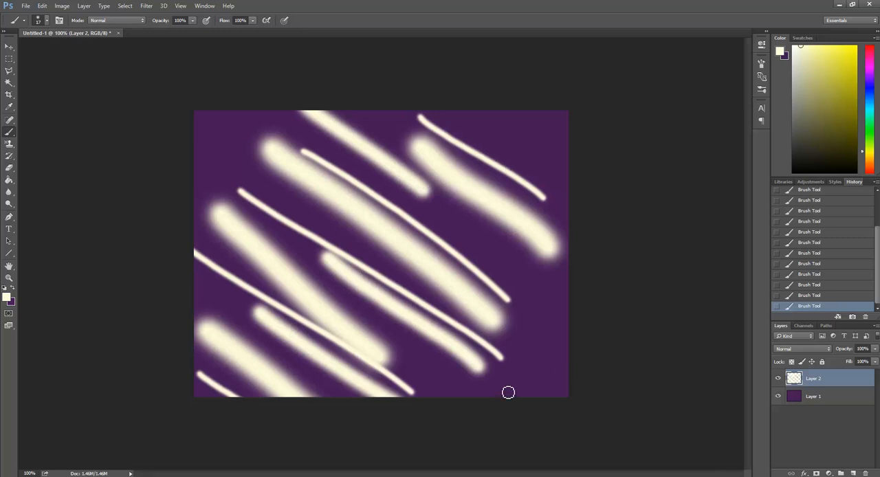
mouse_move(619, 349)
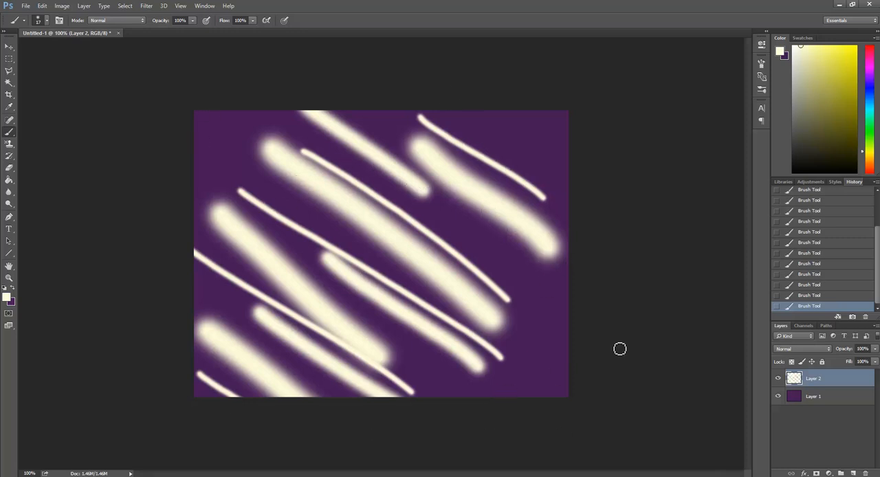
Start a Motion Blur on the streaks and align its angle to about -34° along the diagonals
click(9, 59)
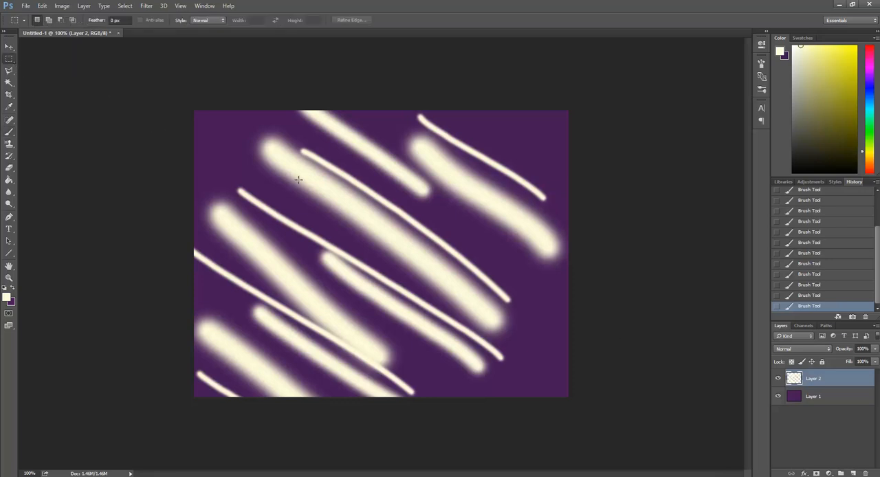
mouse_move(270, 156)
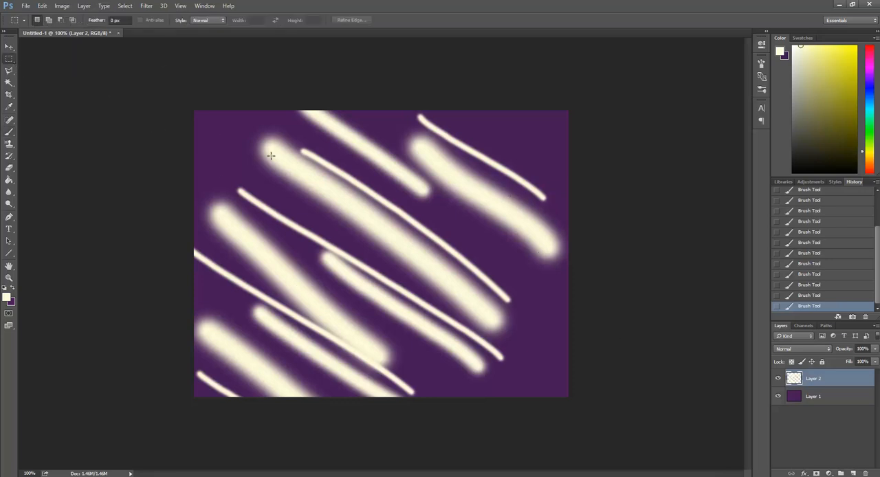
click(145, 6)
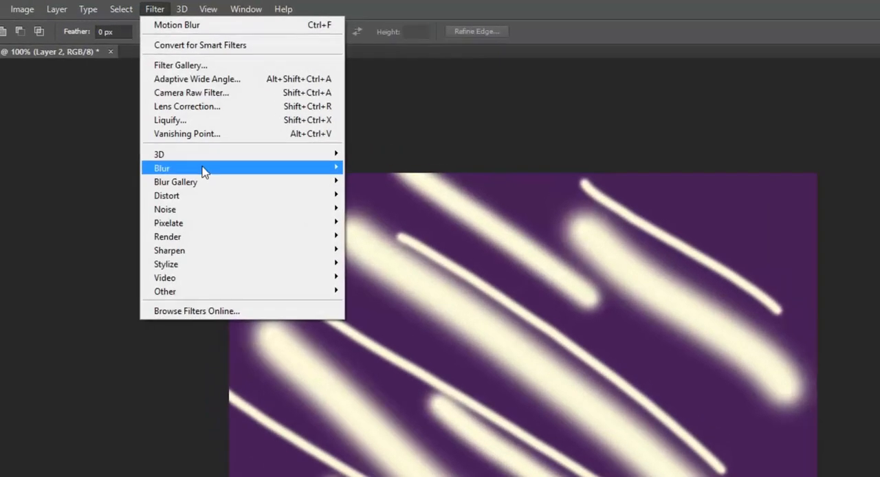
mouse_move(162, 167)
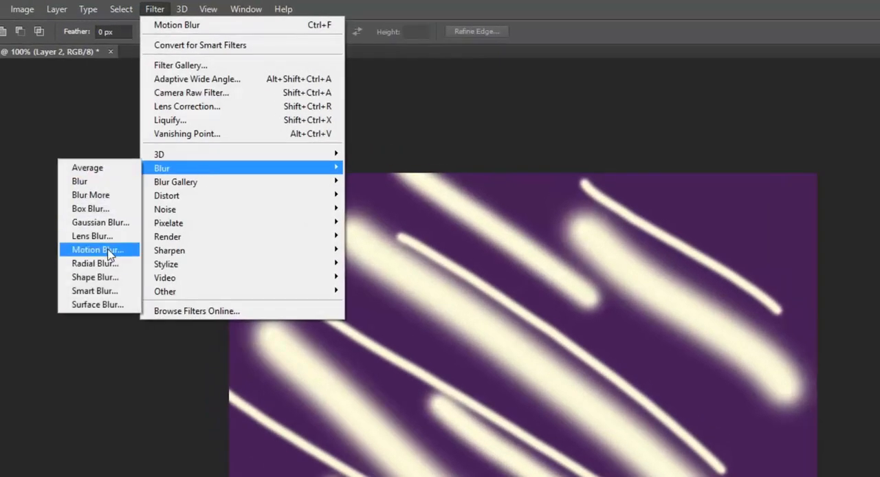
click(96, 249)
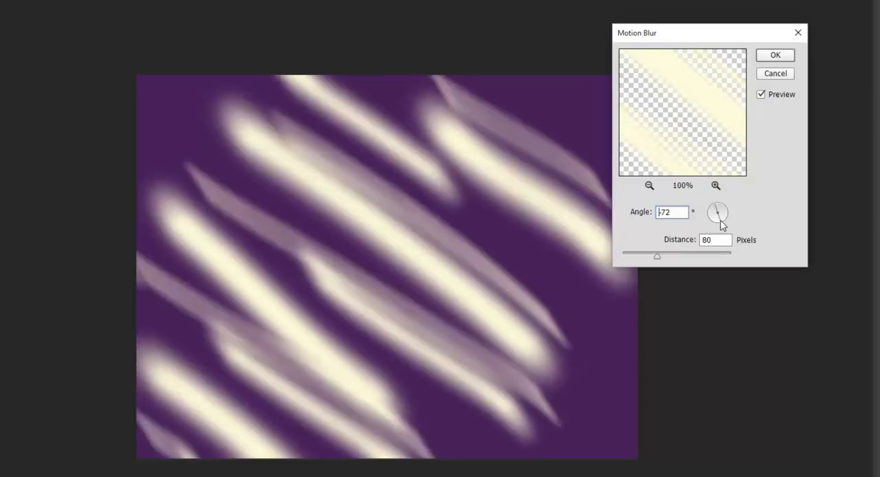
drag(717, 220, 717, 206)
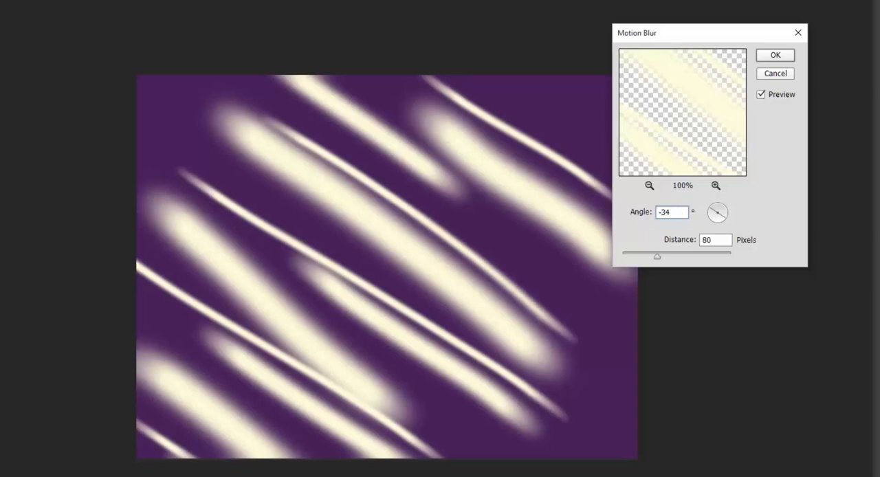
drag(656, 256, 709, 255)
text(-35)
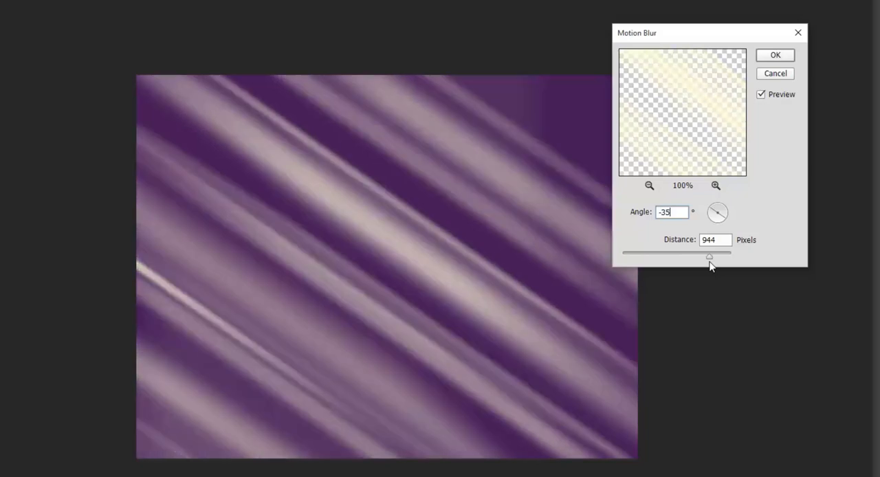
Apply the Motion Blur at -35° with a 580 pixel distance to Layer 2
drag(710, 257, 702, 257)
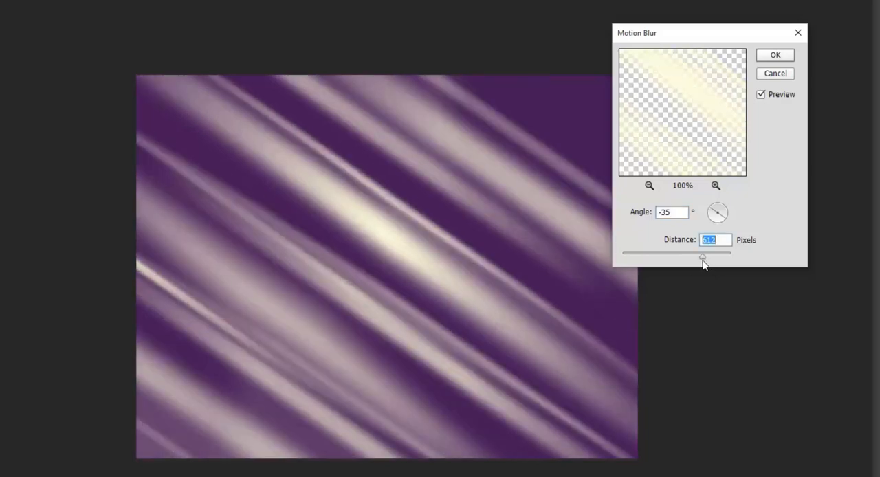
drag(702, 257, 702, 257)
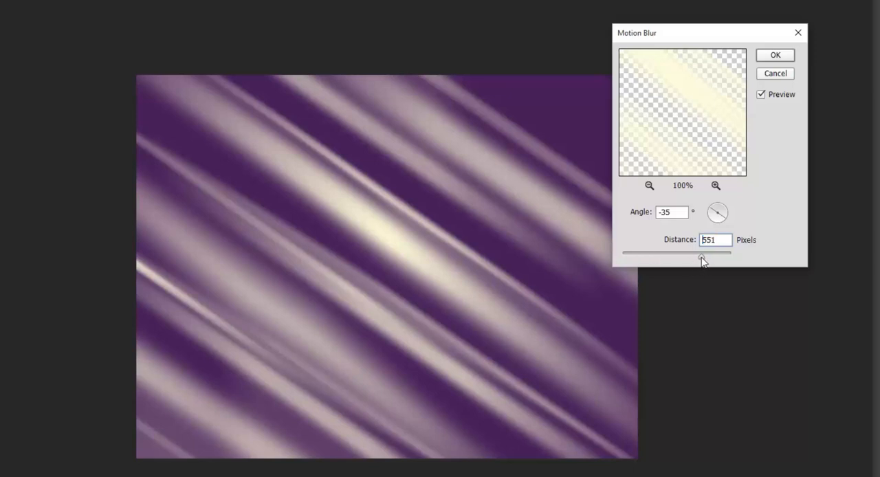
drag(703, 253, 701, 253)
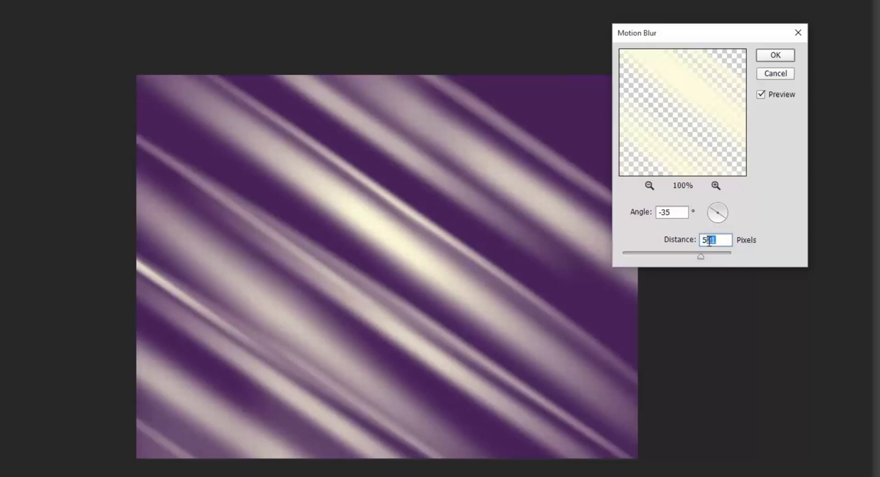
text(560)
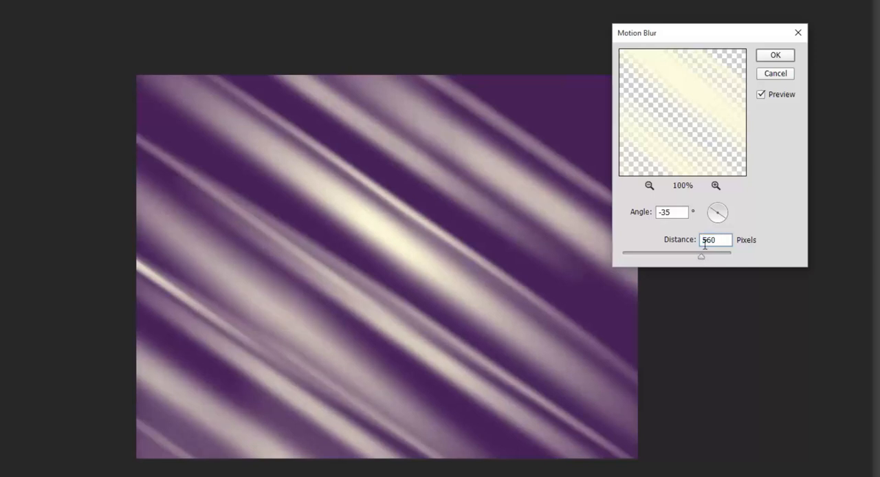
text(580)
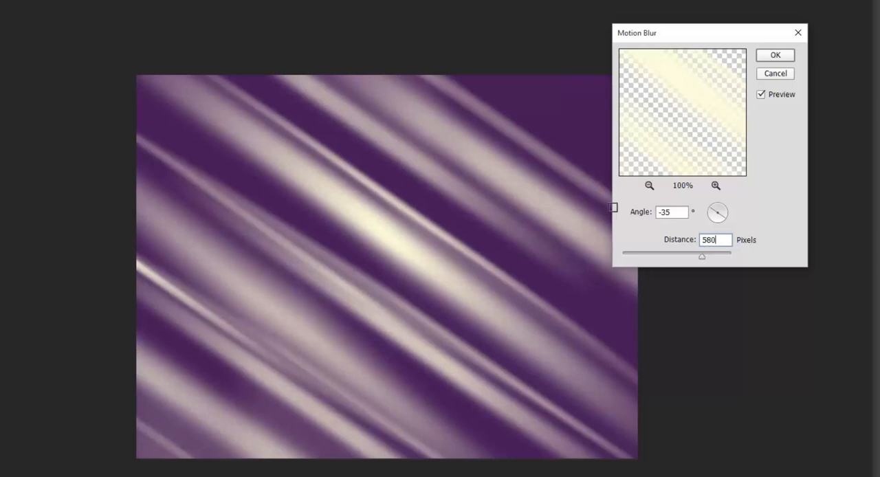
click(775, 55)
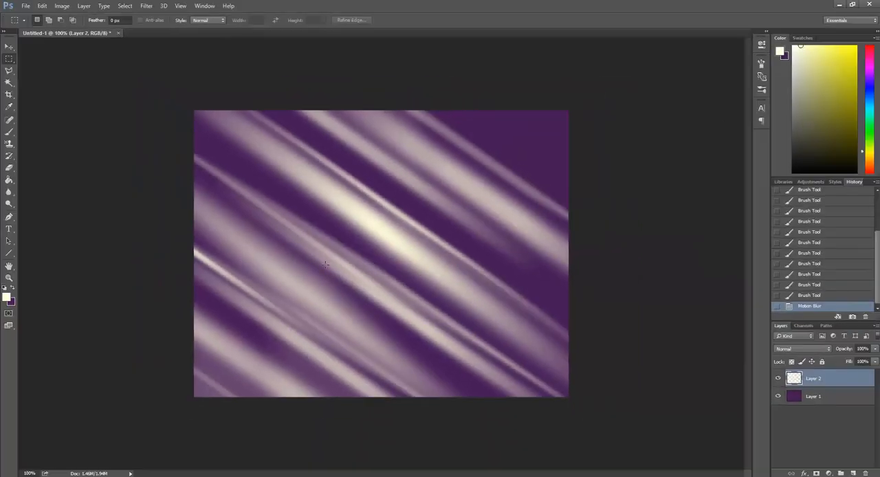
Hide the purple Layer 1 and bring up Save for Web (Legacy) for the transparent streaks
click(814, 396)
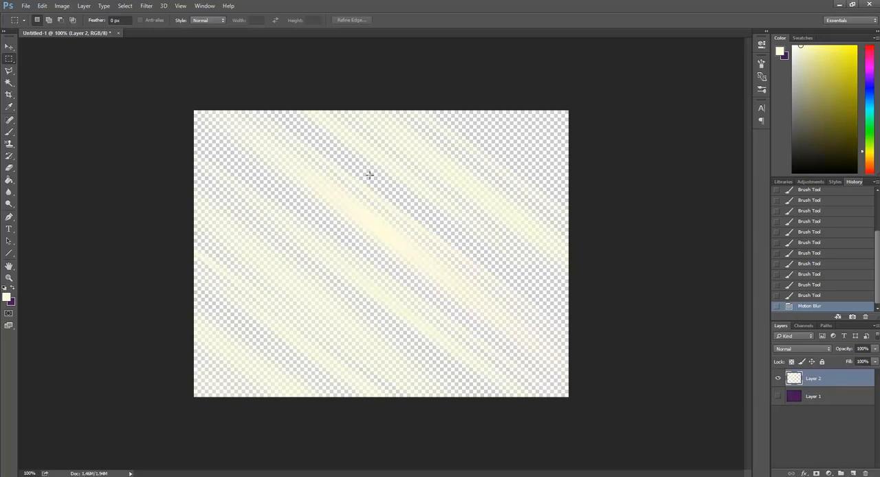
click(25, 6)
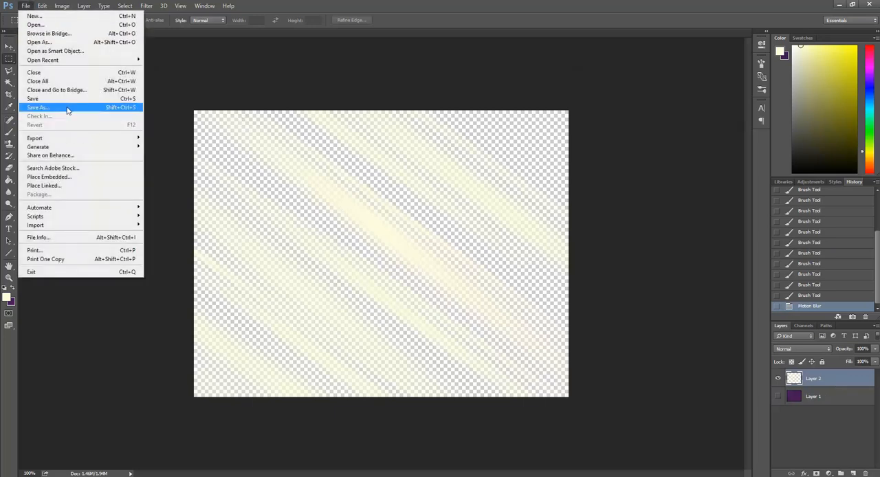
mouse_move(94, 270)
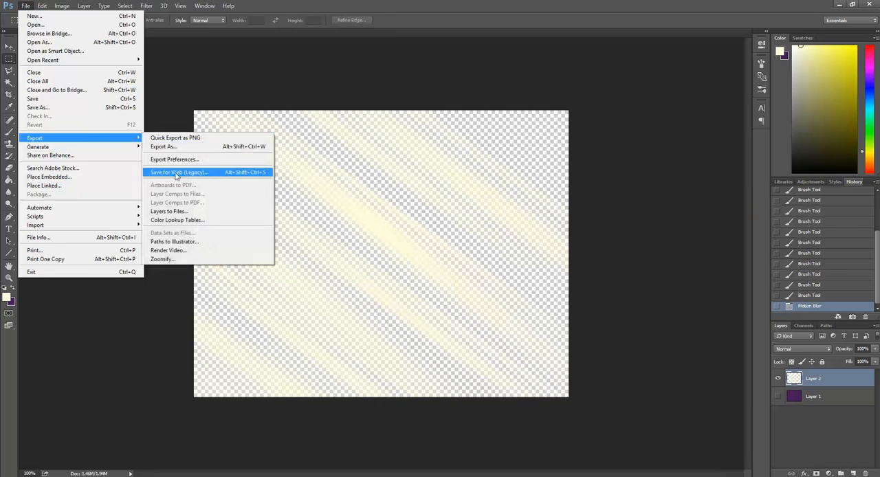
click(178, 172)
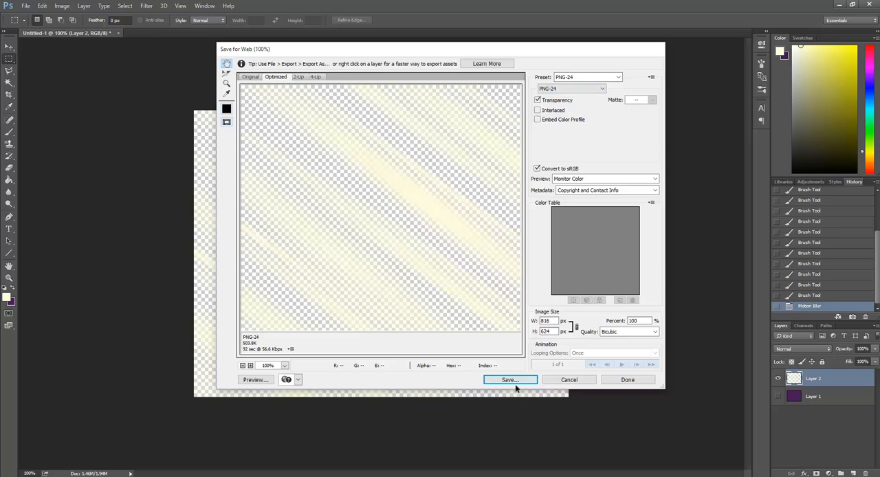
Choose the PNG-24 export preset and proceed to saving the image
click(588, 77)
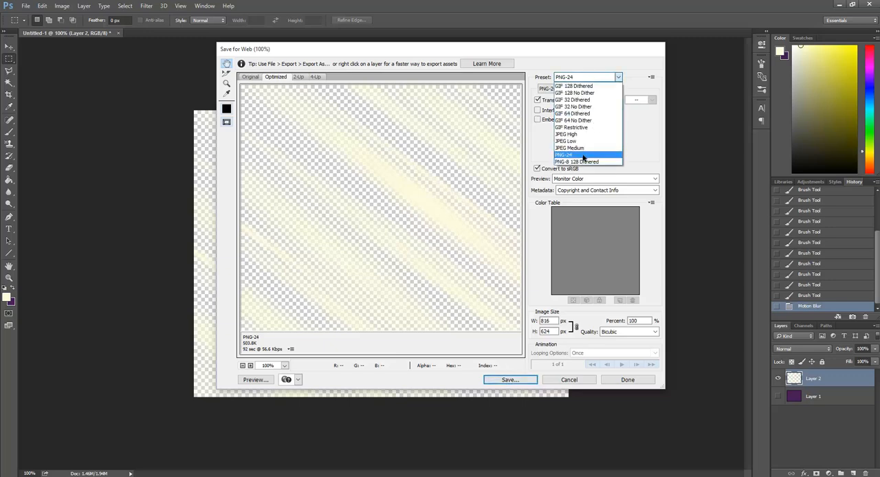
click(564, 154)
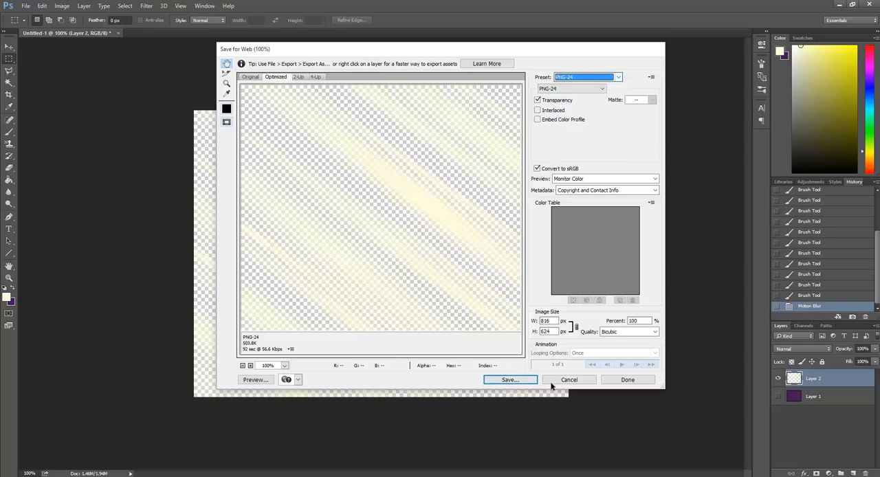
click(510, 379)
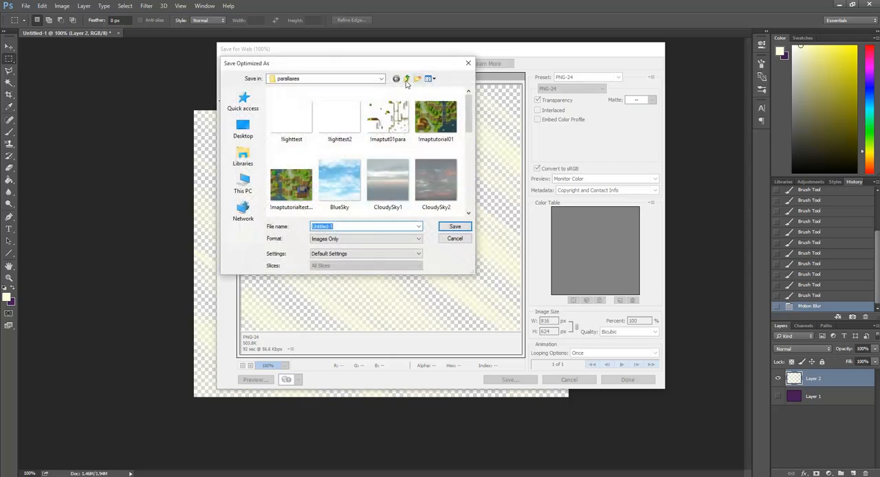
Save the PNG as !lighttest-tutorial1 into the img/parallaxes folder
click(407, 79)
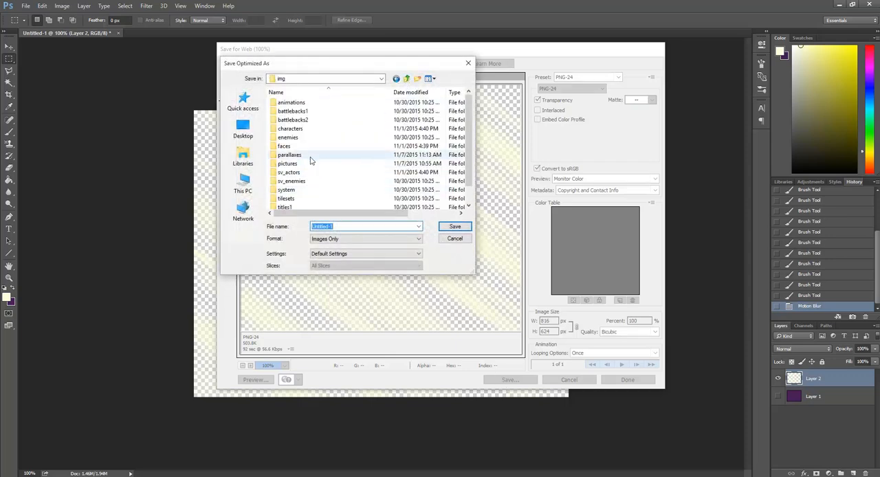
double_click(289, 154)
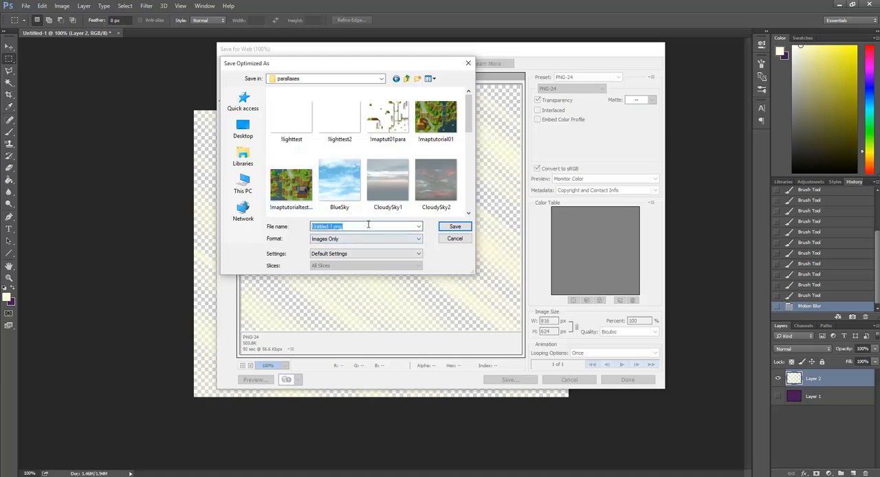
click(417, 227)
text(!)
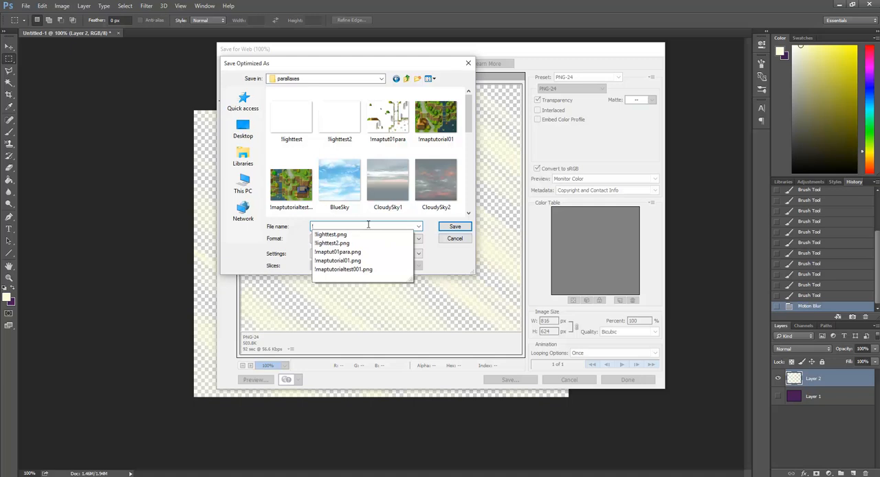
text(lighttest tutorial)
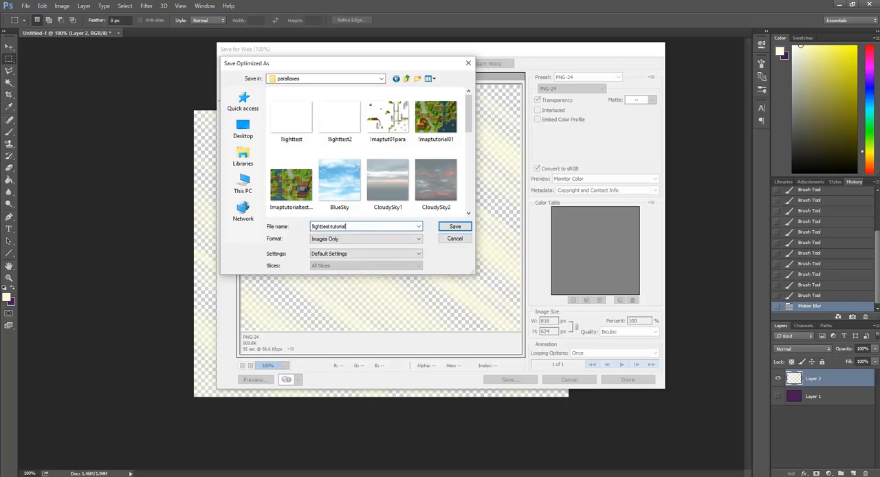
text(1)
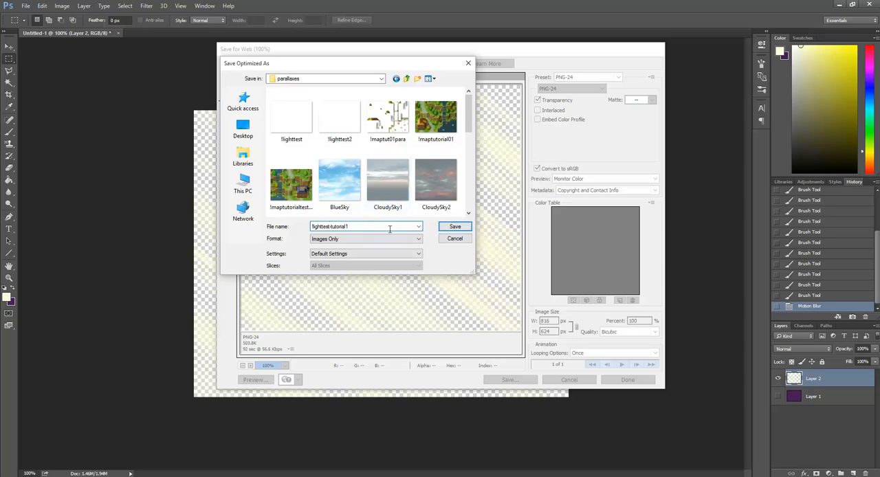
click(455, 226)
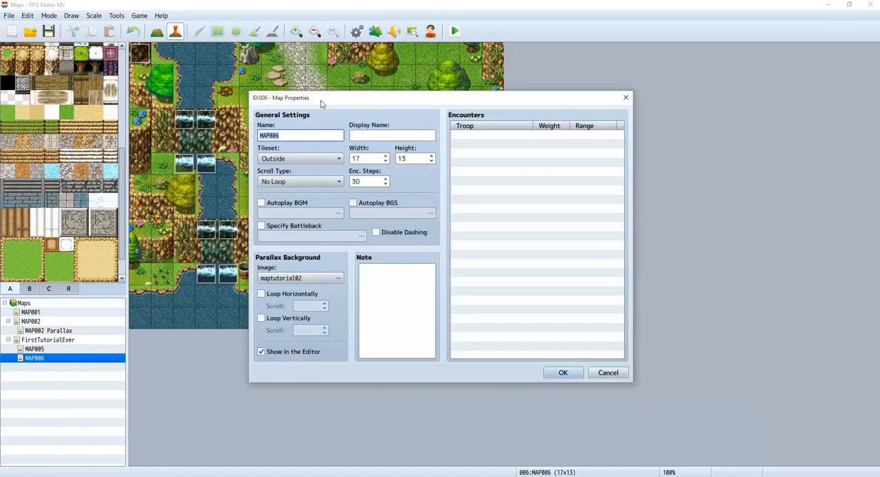
Enter the notetag <fgName:!lighttutorial1 into MAP006's Note box
drag(320, 97, 451, 70)
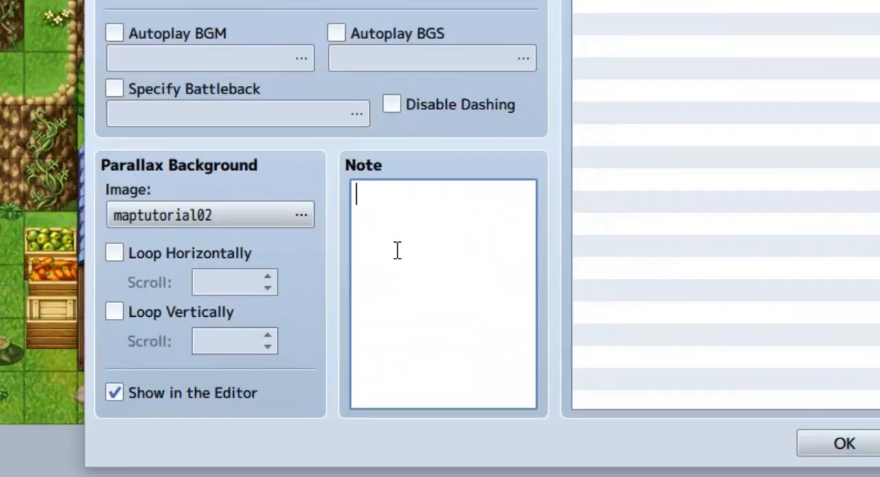
text(<)
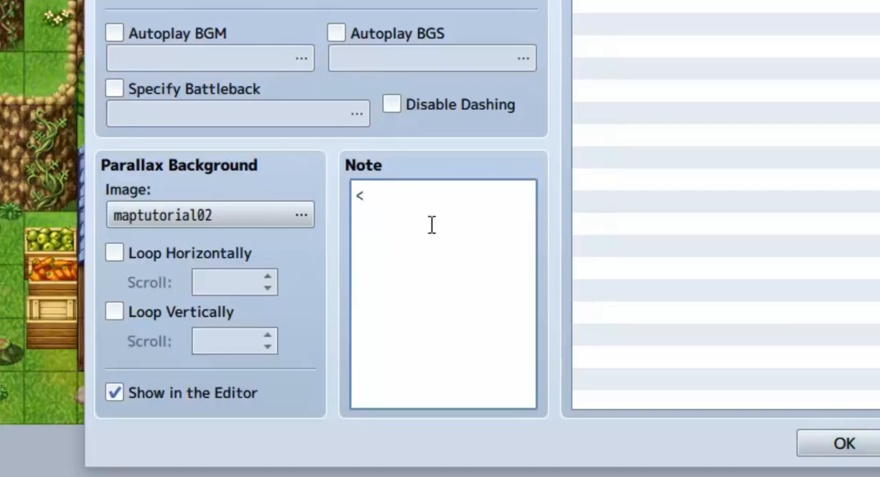
text(fg)
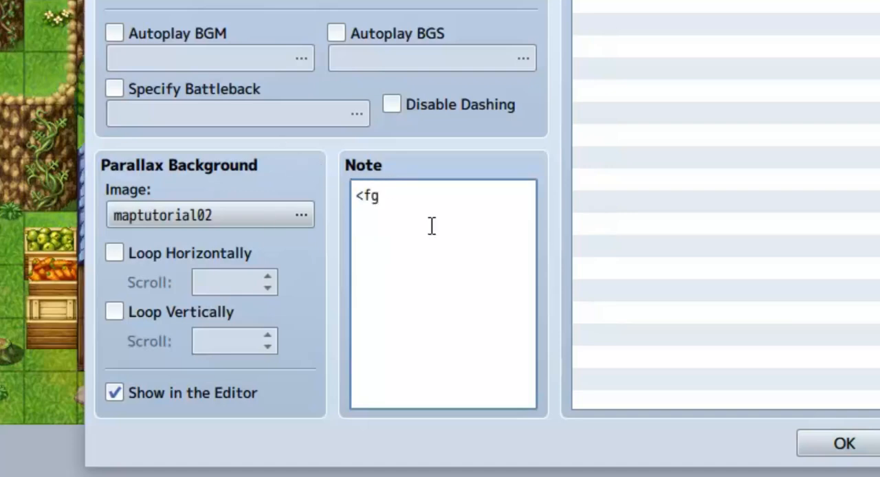
text(Name)
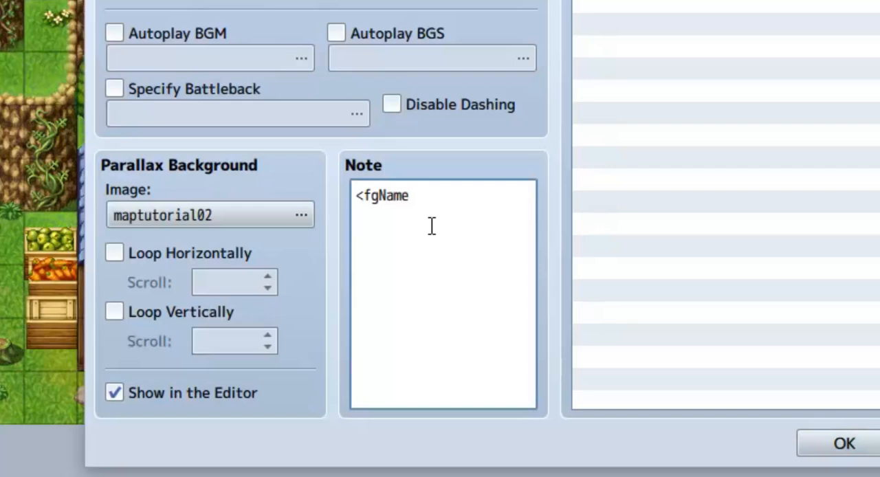
text(:)
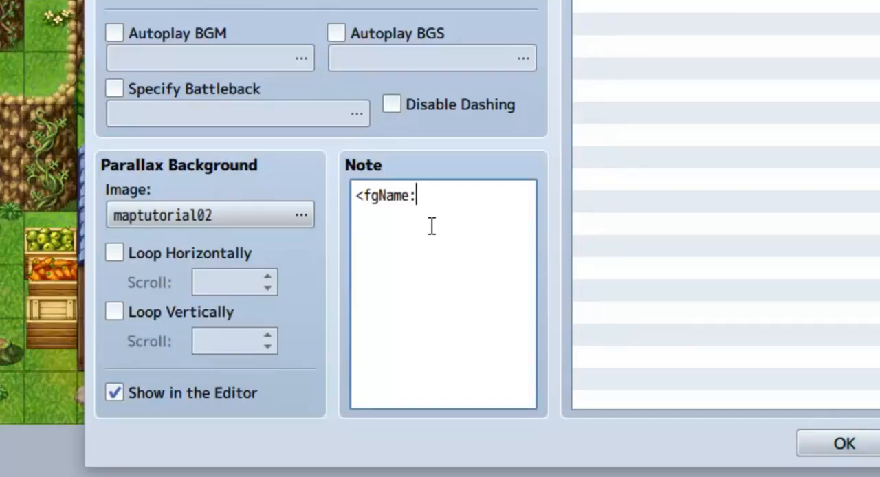
text(!light)
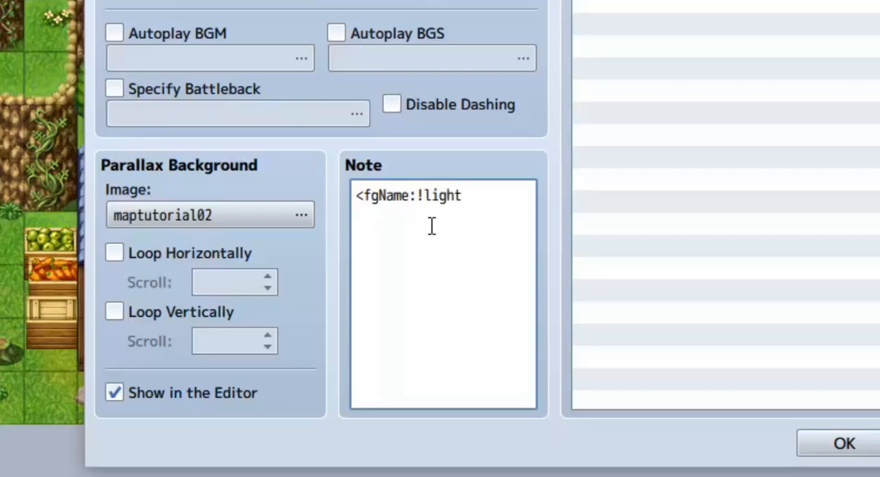
text(t)
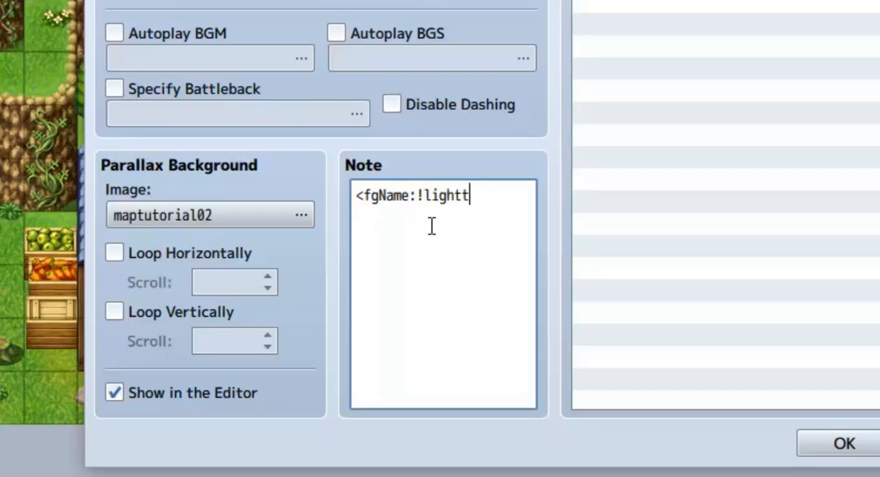
text(utorial1)
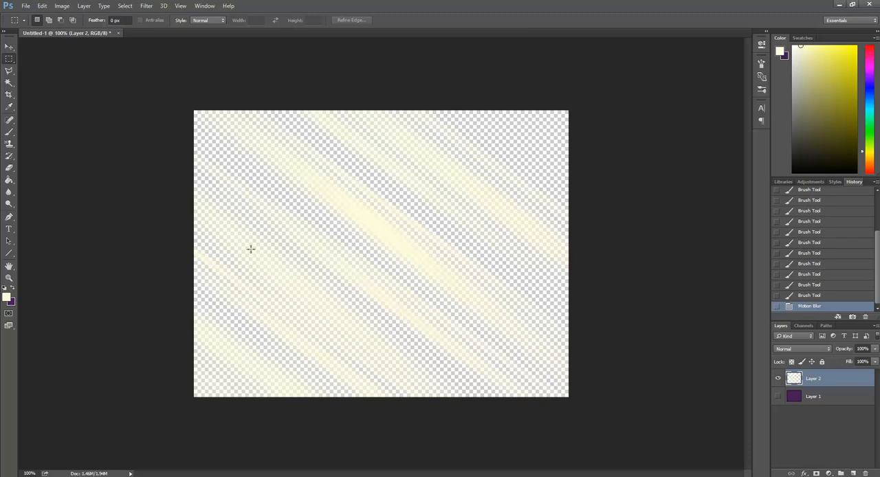
Save As over the existing sunbeam PNG in img/parallaxes
key(ctrl+shift+s)
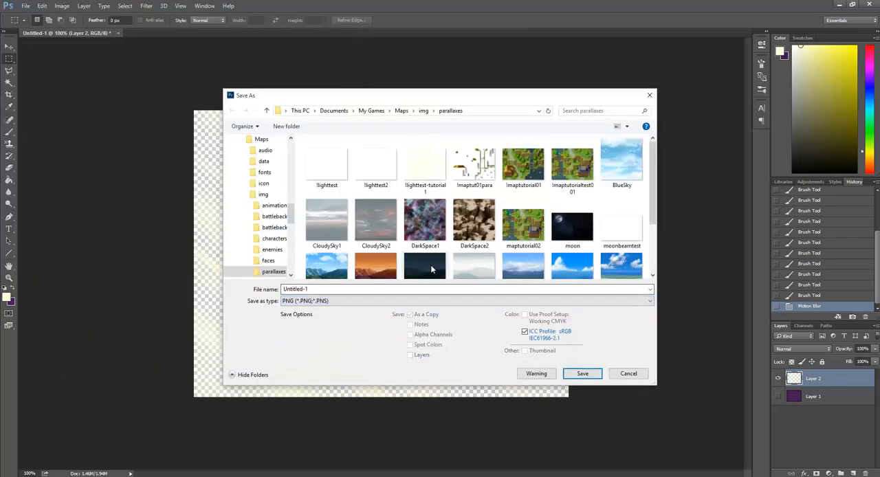
click(628, 373)
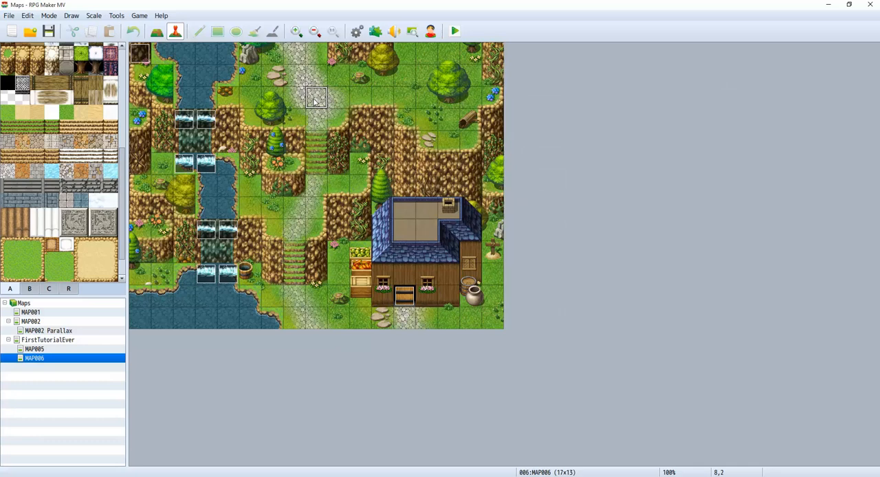
Set the player's starting position on the top path tile and launch a playtest
right_click(316, 96)
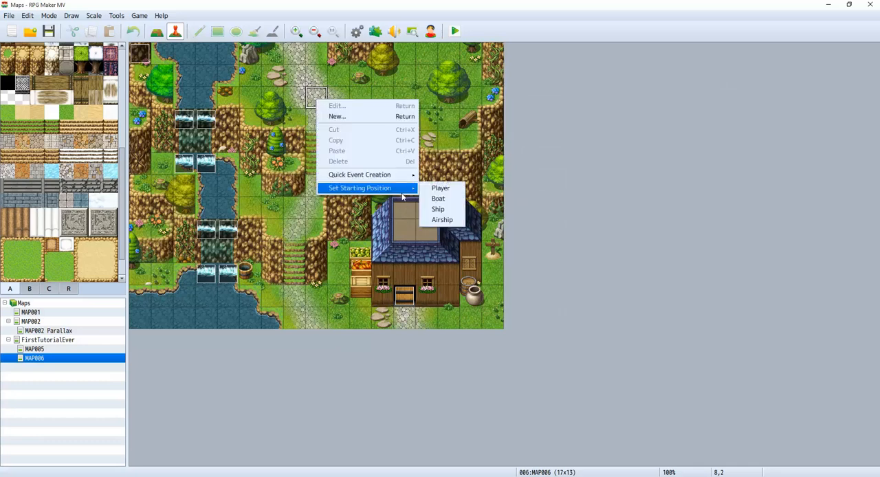
click(440, 188)
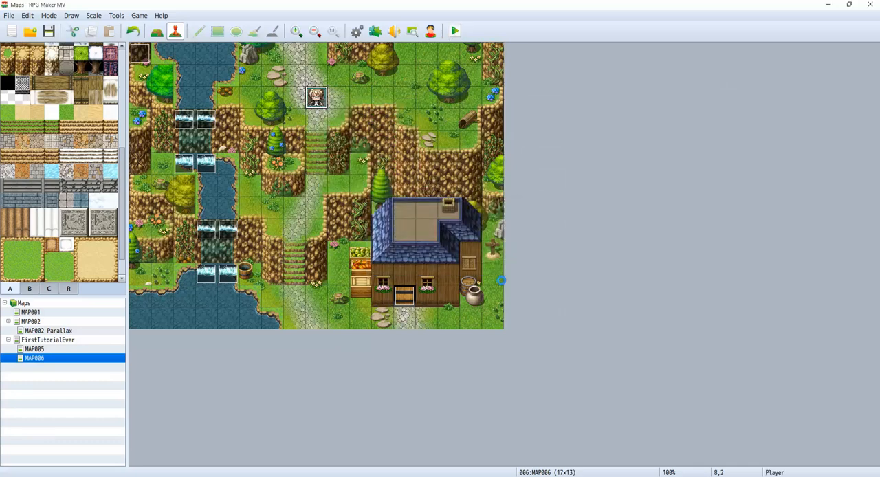
click(454, 31)
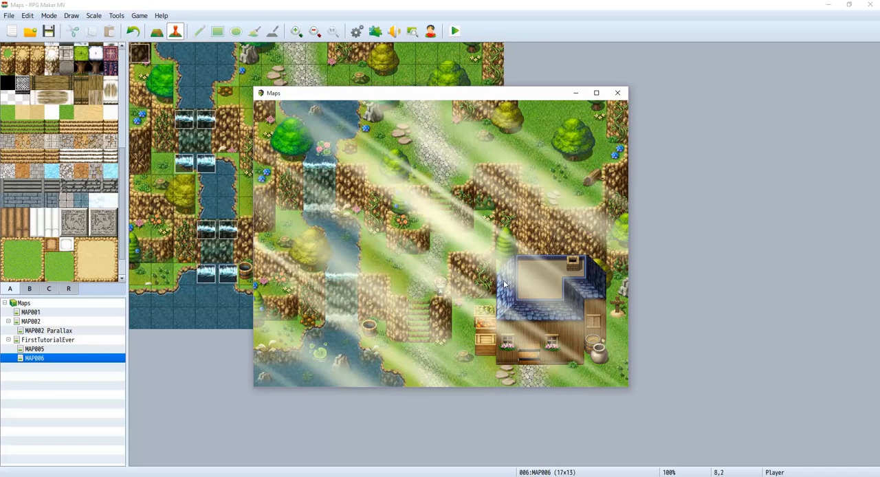
mouse_move(459, 263)
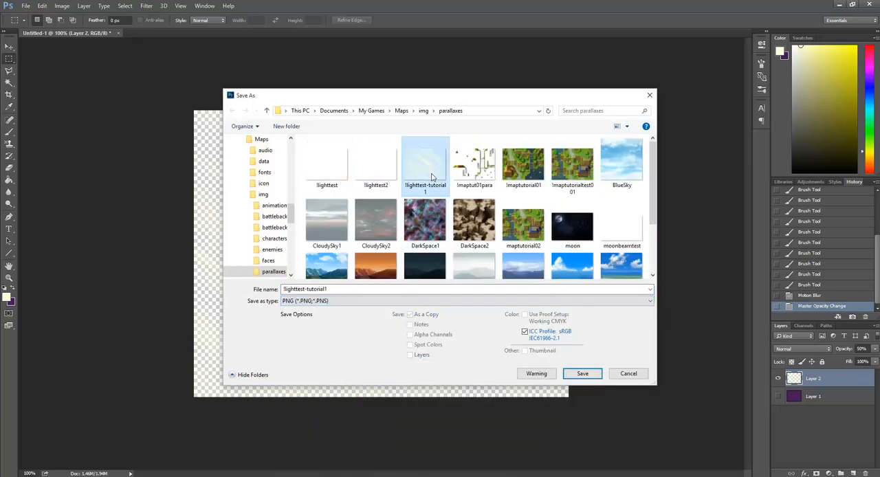
Save the 50%-opacity sunbeam layer over !lighttest-tutorial1
click(581, 373)
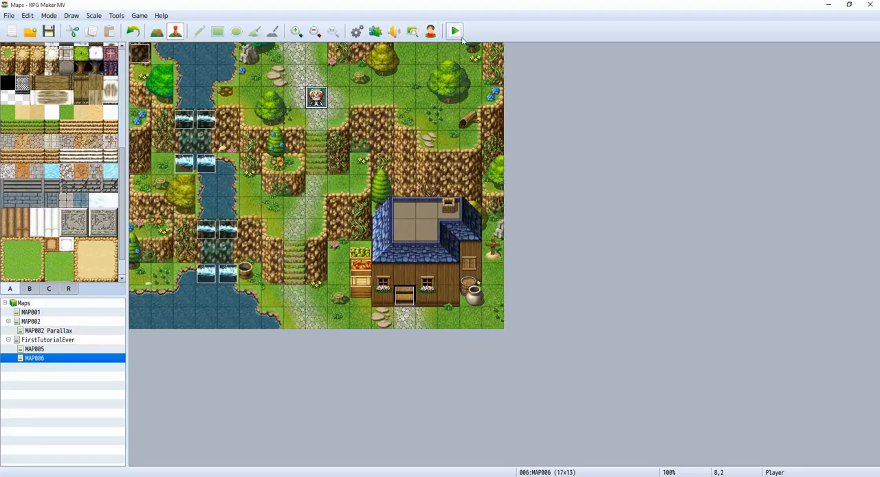
Playtest the map to view the fainter beams, then close the game window
click(453, 31)
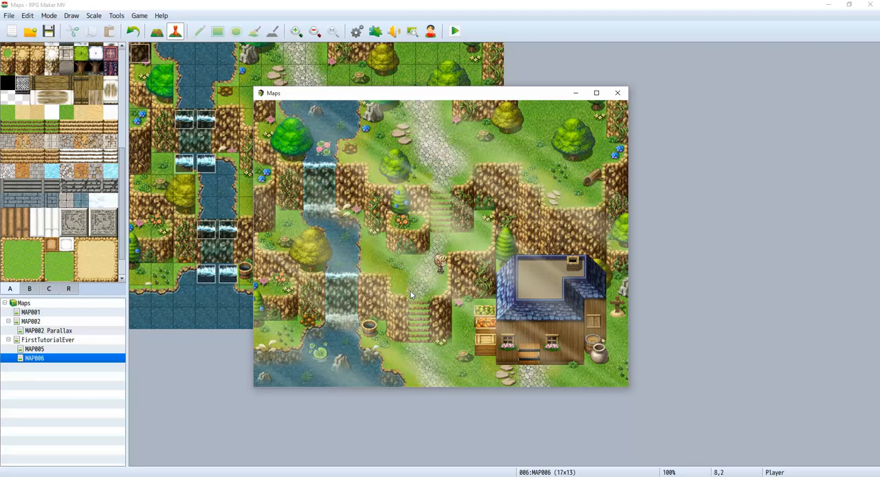
click(616, 93)
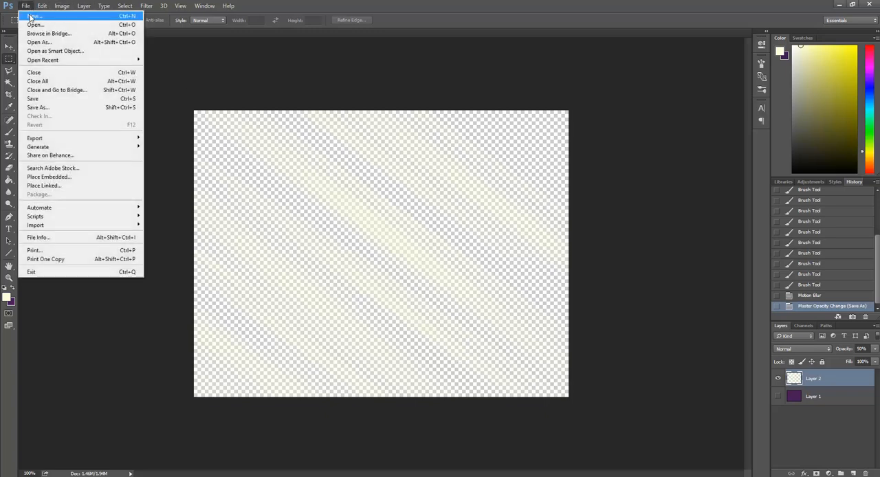
Create a new 816x624 transparent image and fill it purple
click(33, 16)
text(6)
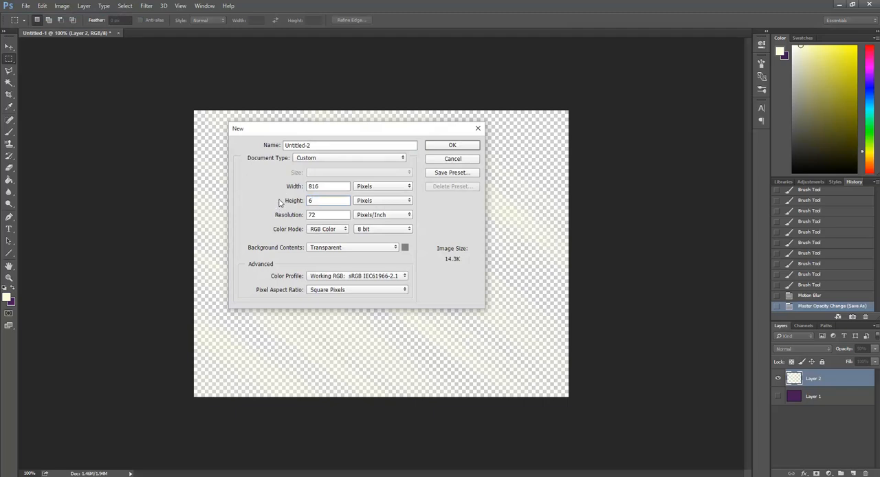
click(452, 144)
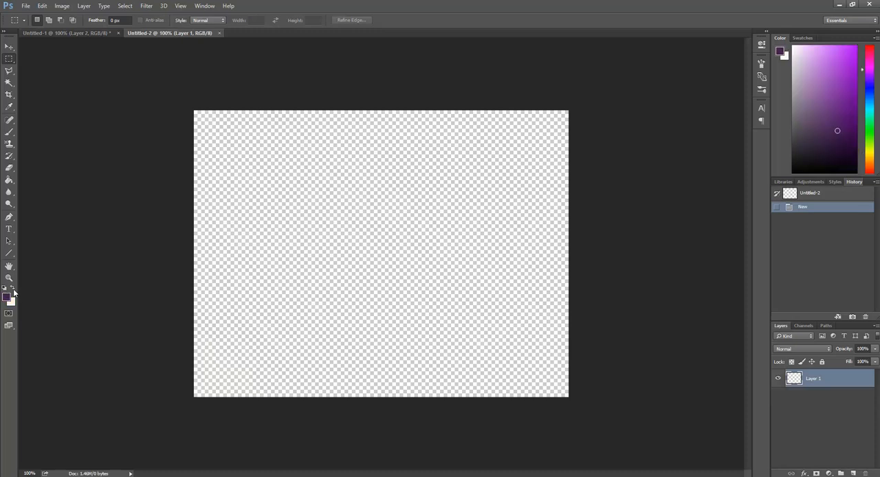
click(381, 253)
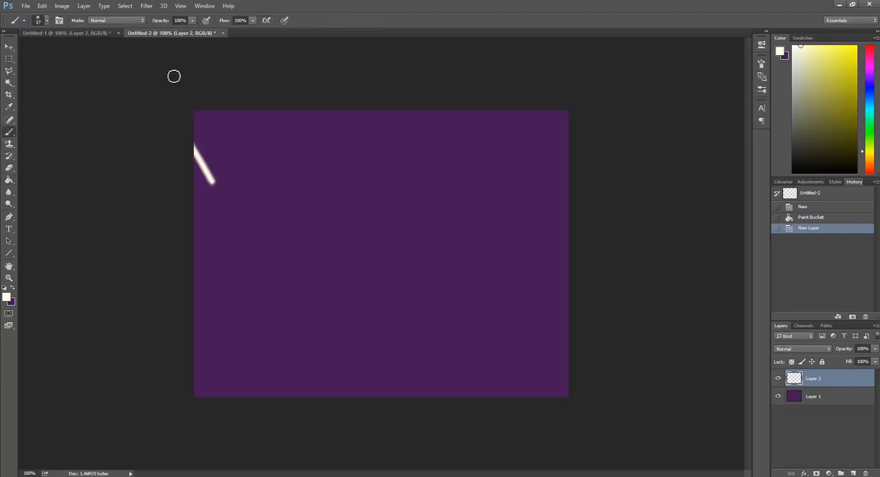
mouse_move(223, 148)
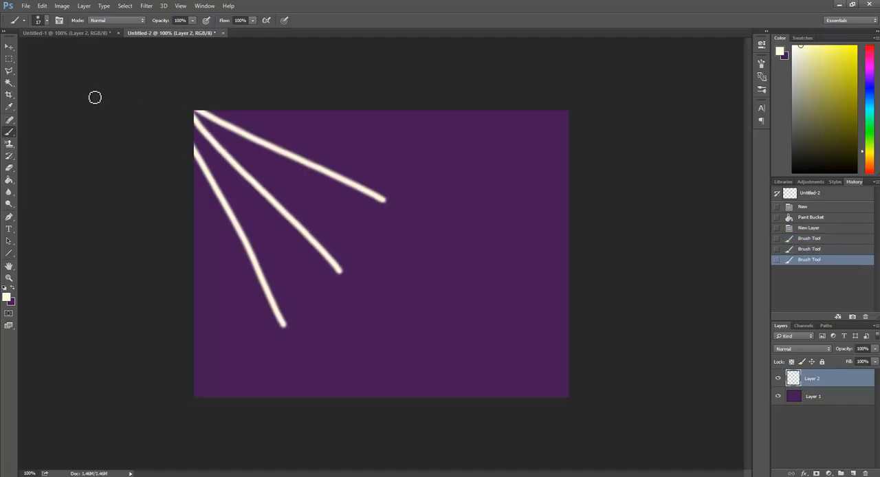
Brush wide cream rays fanning from the top-left corner with larger brush sizes
click(39, 20)
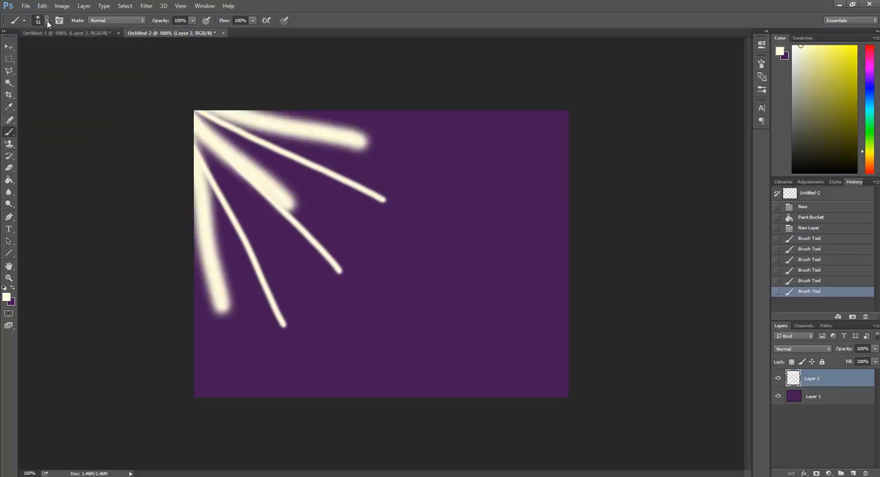
click(40, 19)
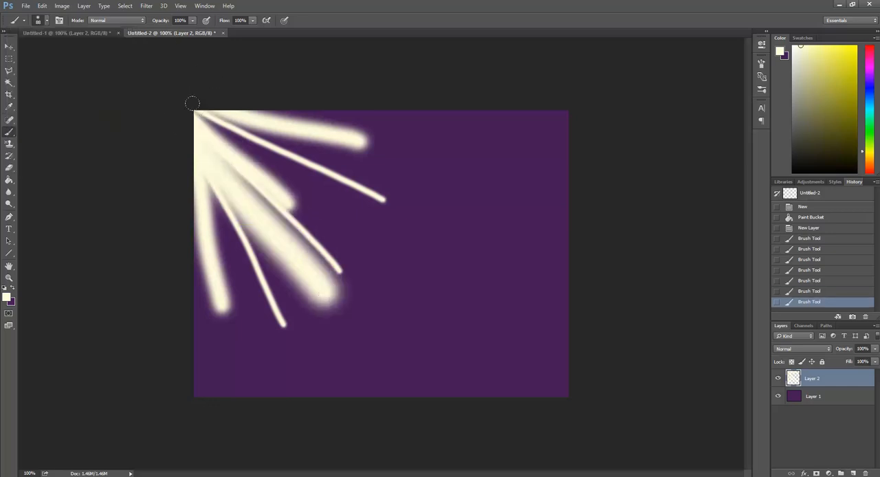
drag(193, 110, 443, 275)
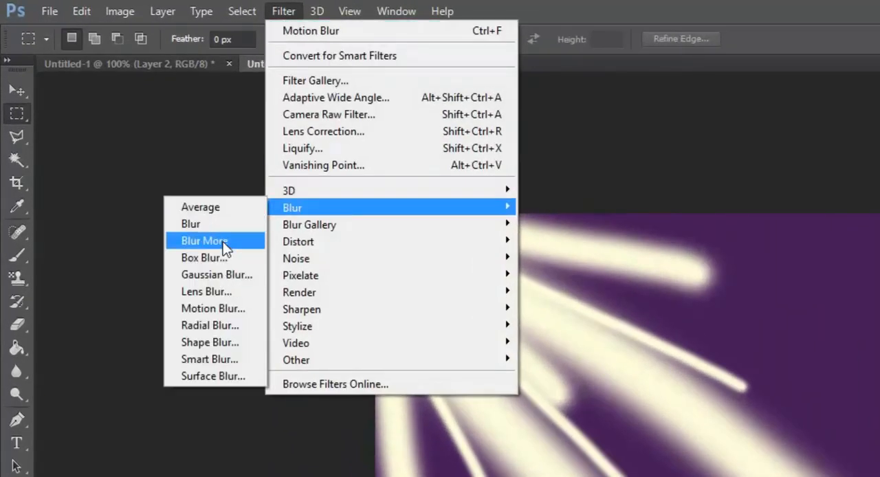
Apply a Radial Zoom blur centred on the top-left corner, then hide the purple layer
click(211, 325)
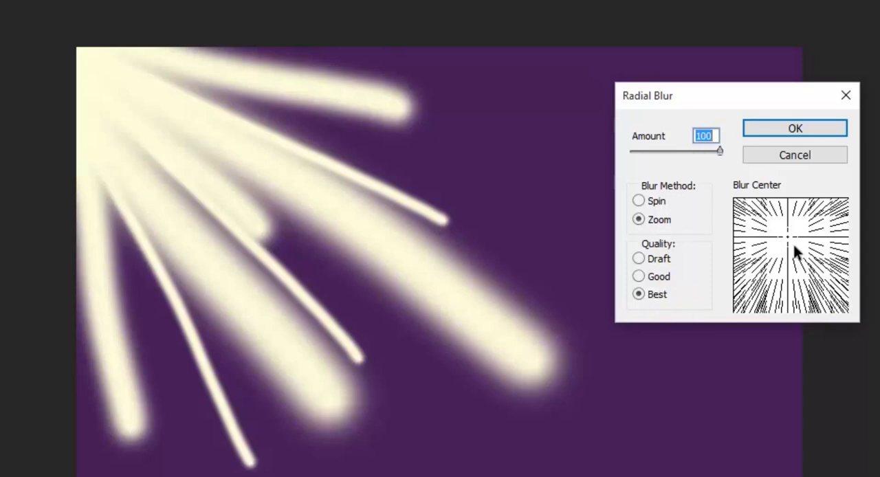
drag(799, 250, 767, 225)
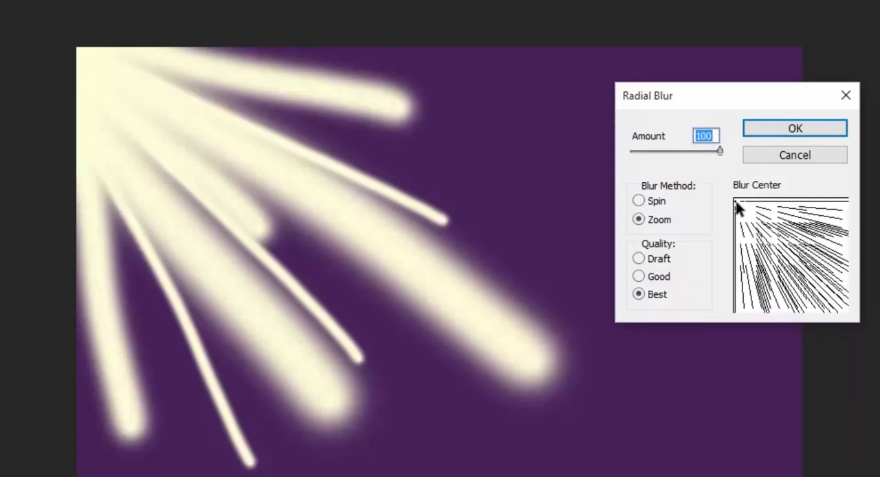
click(795, 129)
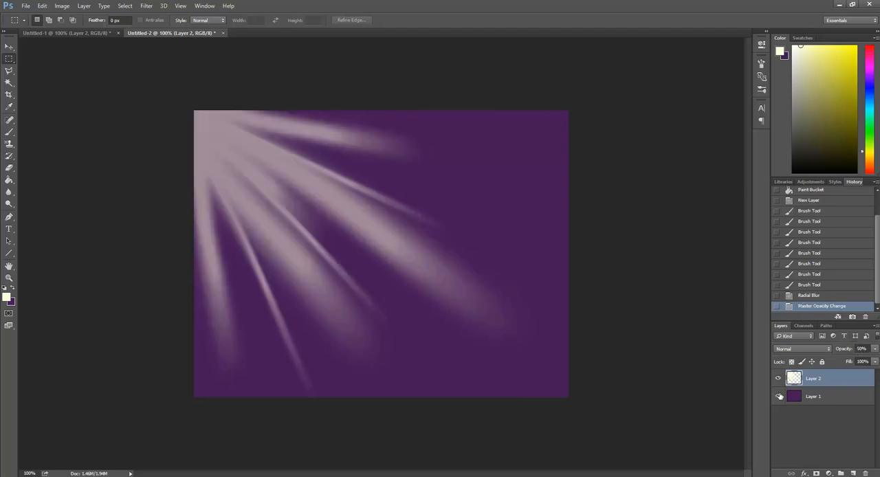
click(26, 5)
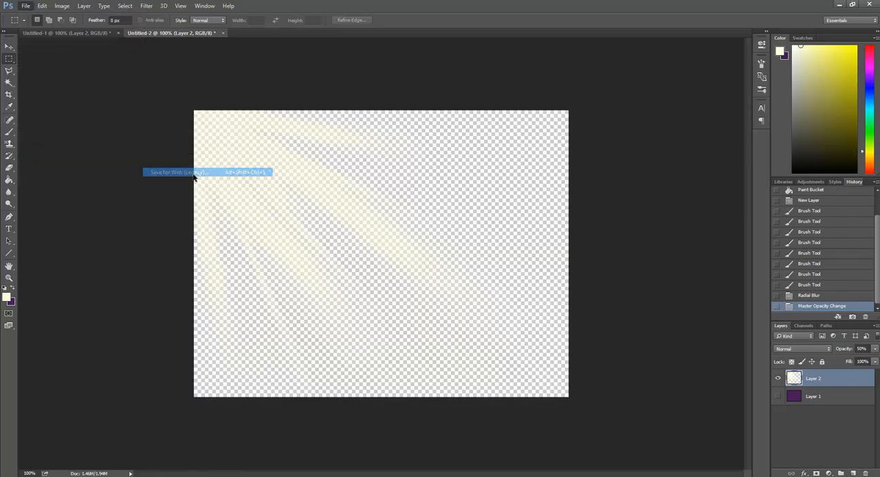
Export via Save for Web as !lighttest-tutorial2 into the parallaxes folder
click(179, 172)
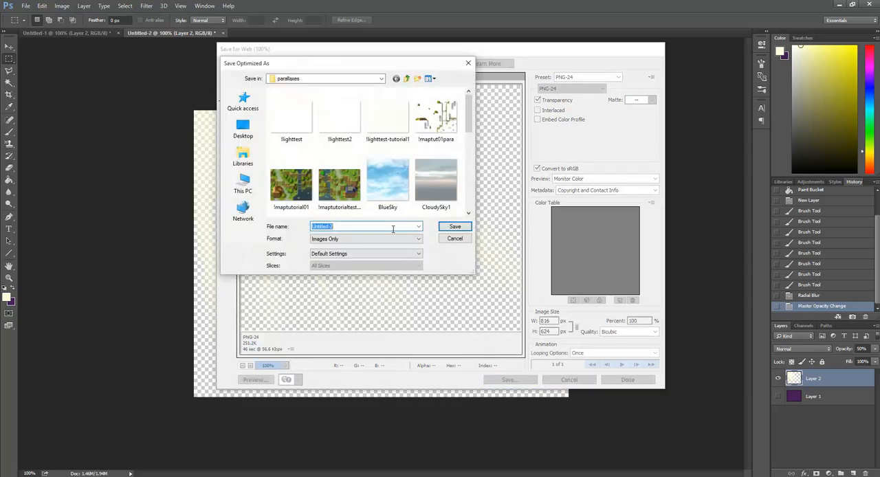
text(lighttest-tutorial2)
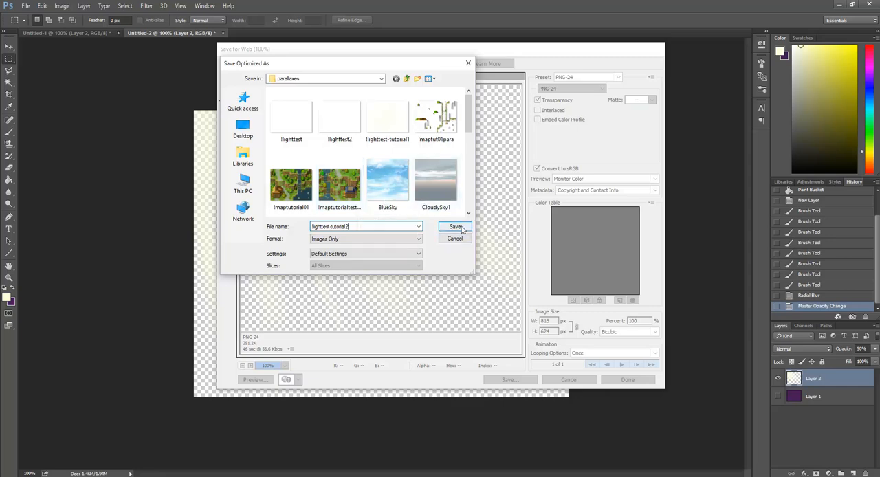
click(456, 227)
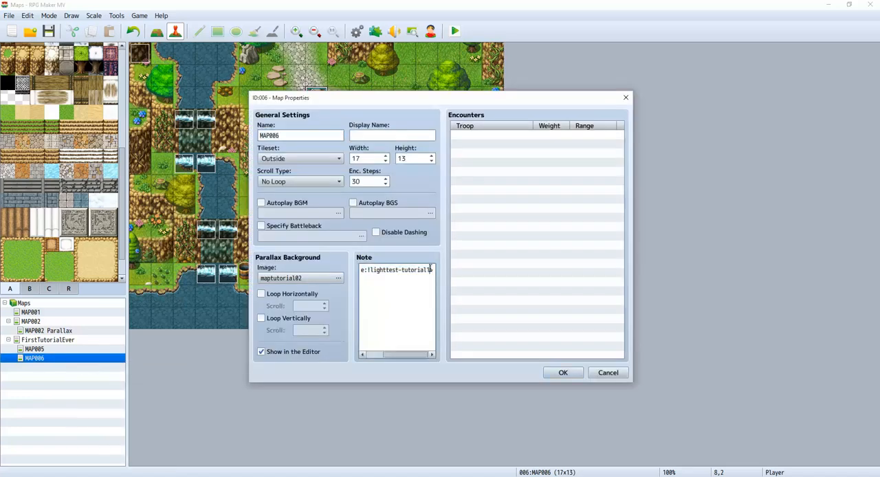
Confirm the map properties with the corner sunbeam fgName tag and launch a playtest
click(562, 371)
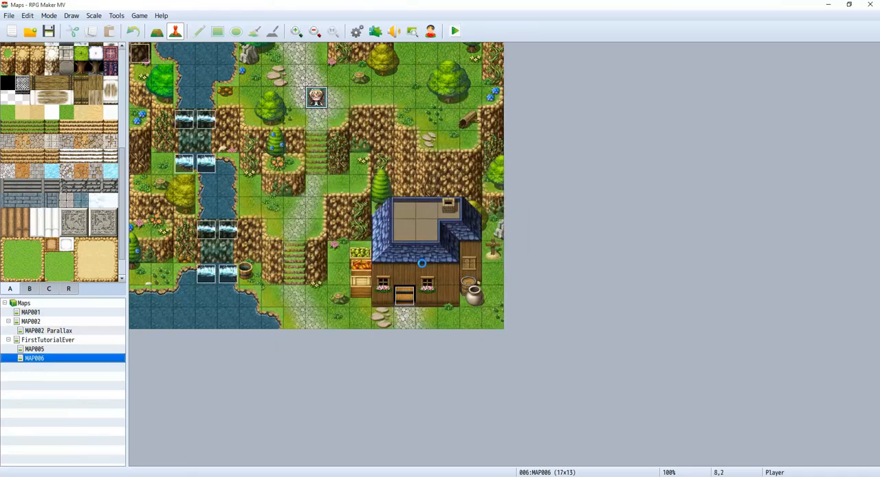
click(454, 31)
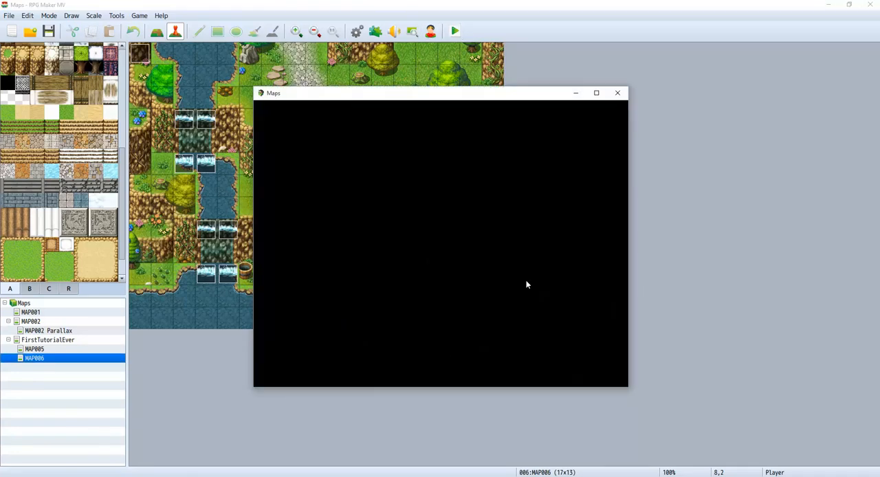